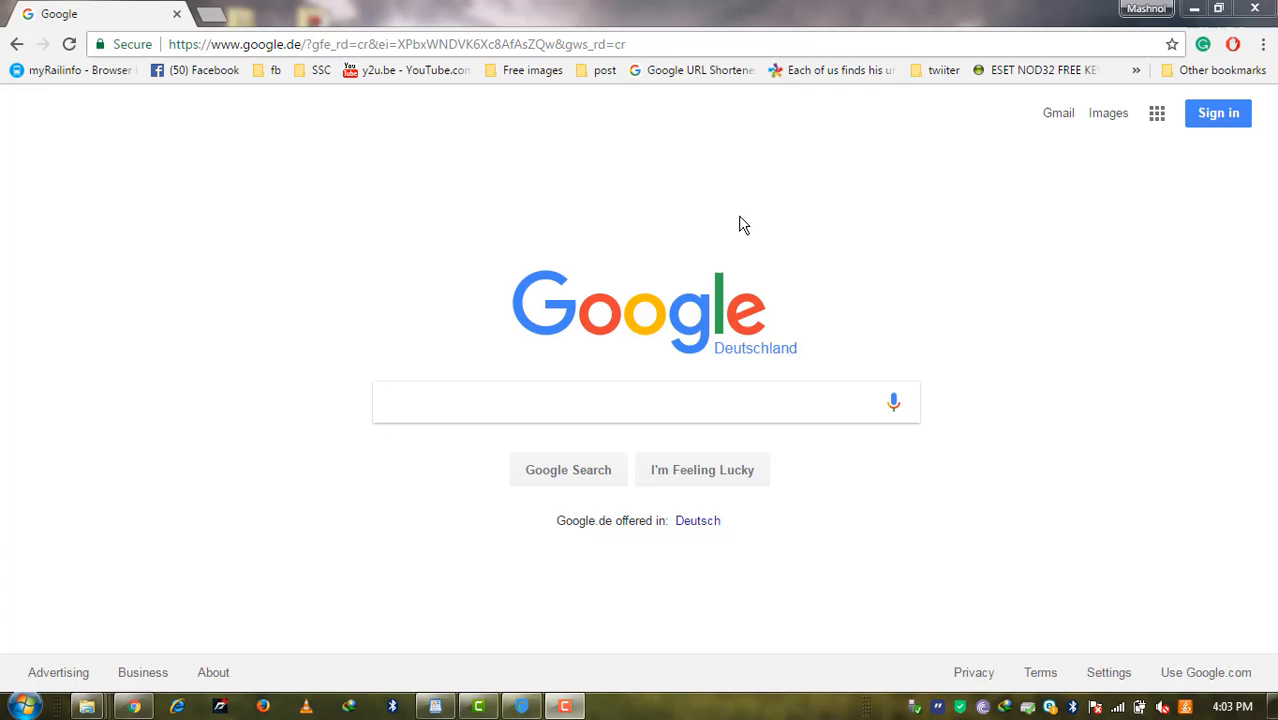
mouse_move(676, 11)
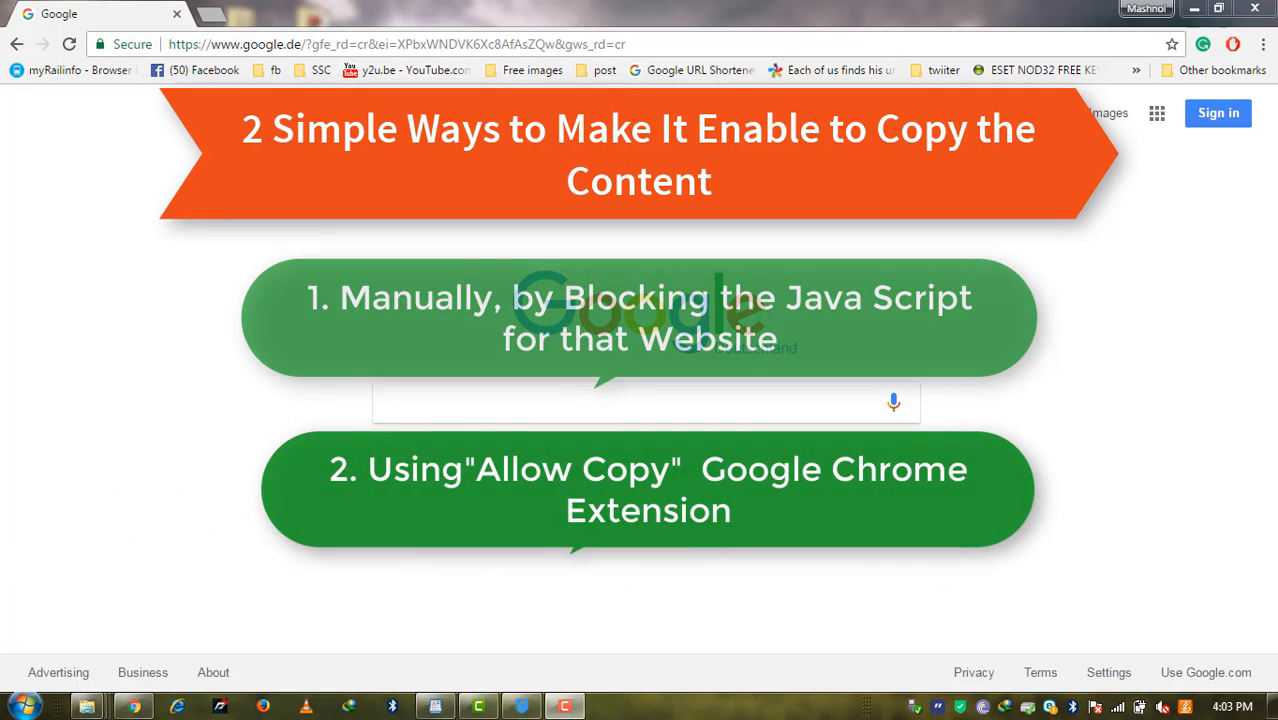
Close the Windows colour-scheme performance prompt to reveal the Google homepage.
scroll("up", 3)
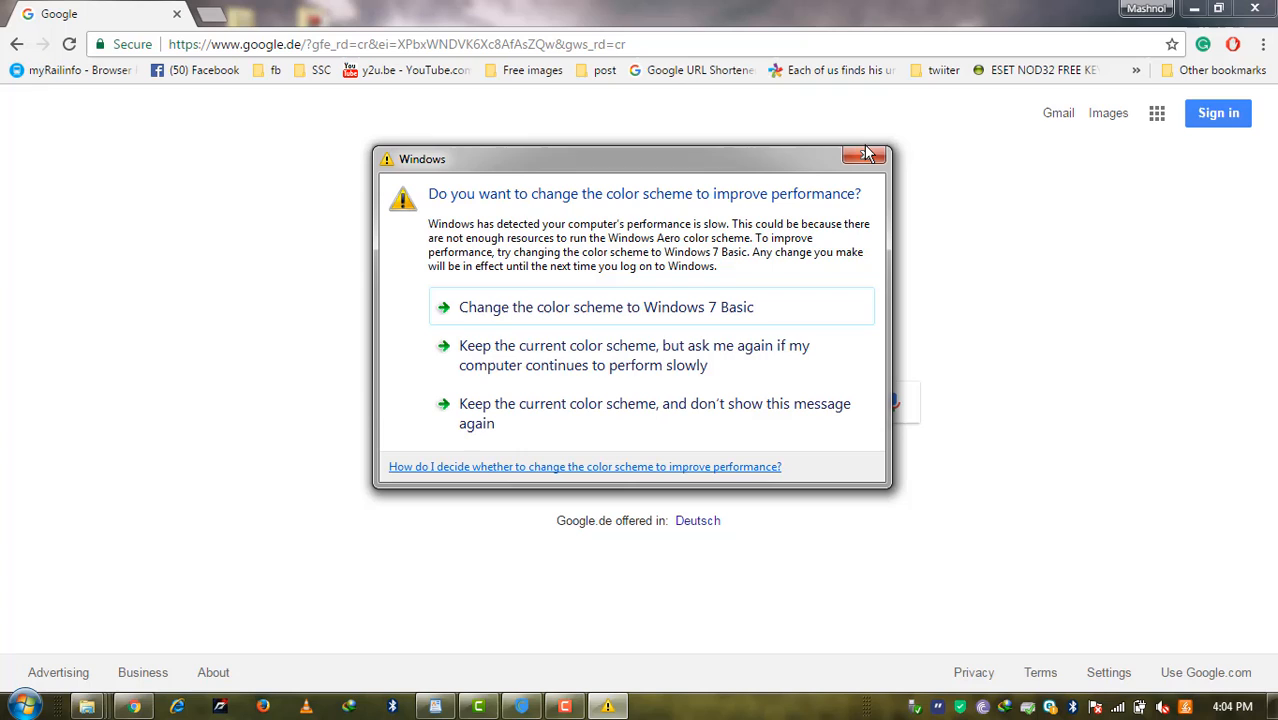
mouse_move(866, 158)
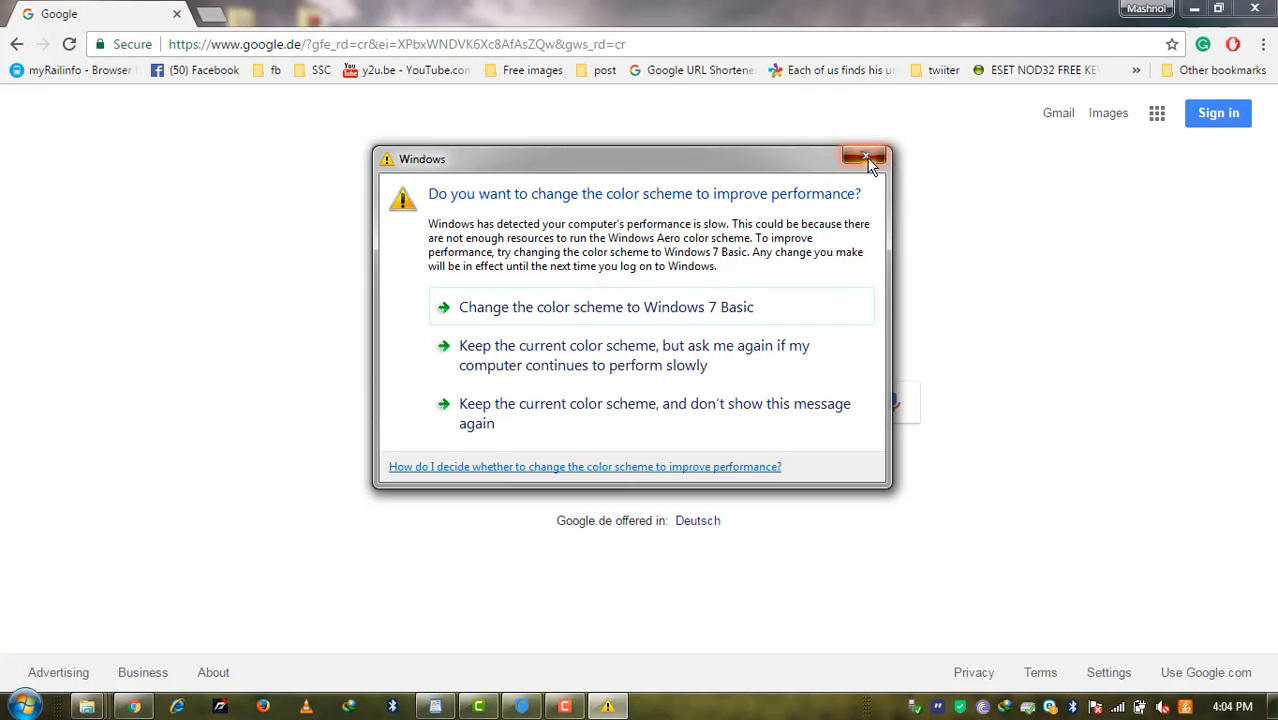
left_click(866, 158)
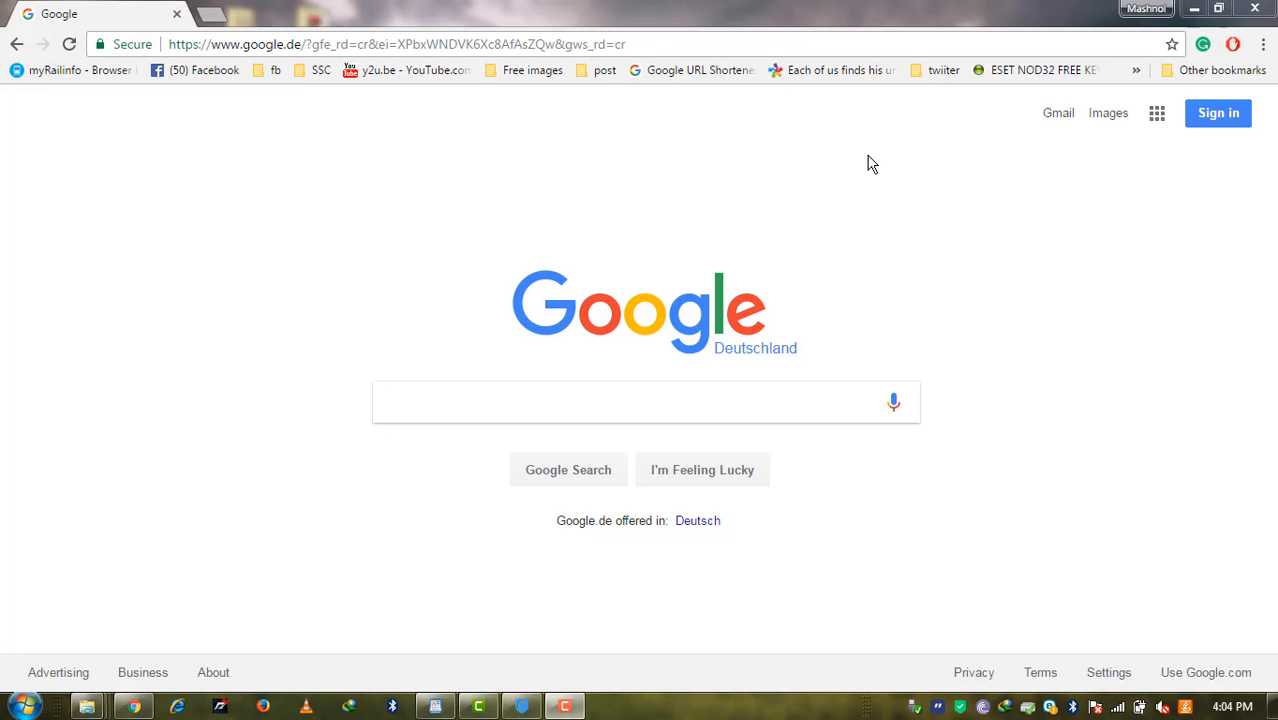
mouse_move(632, 61)
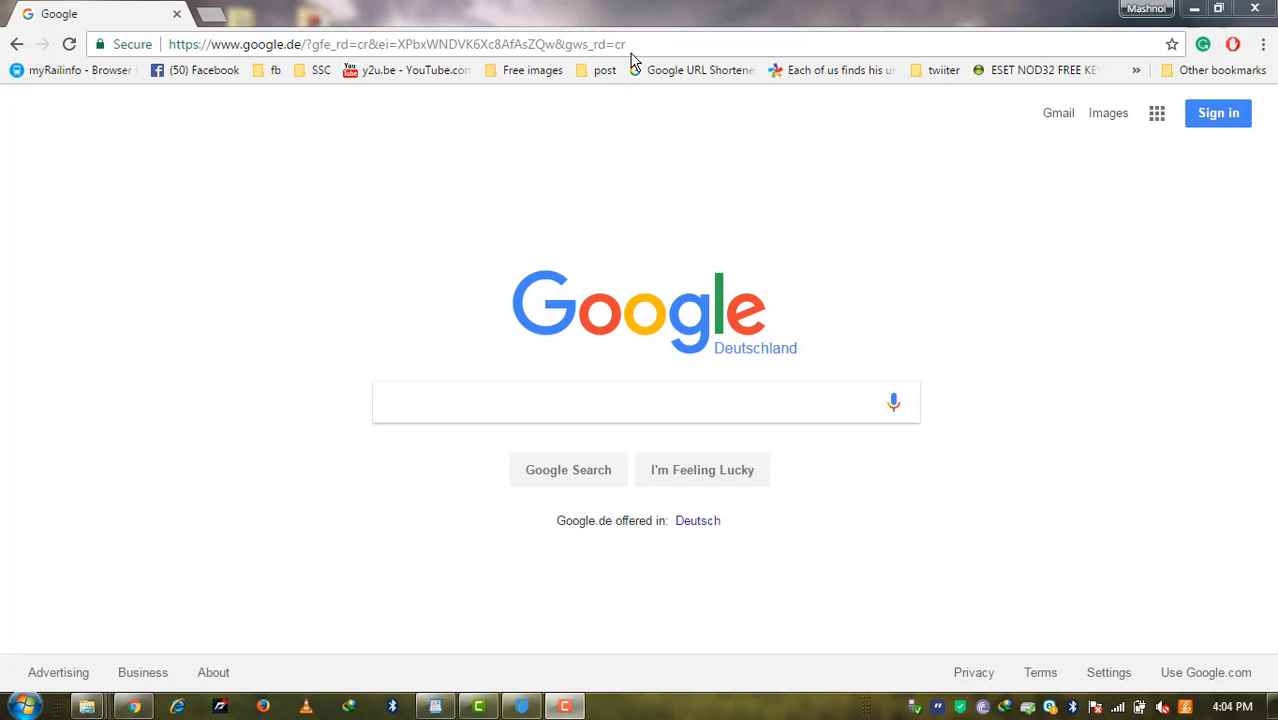
type("www.facebook.com")
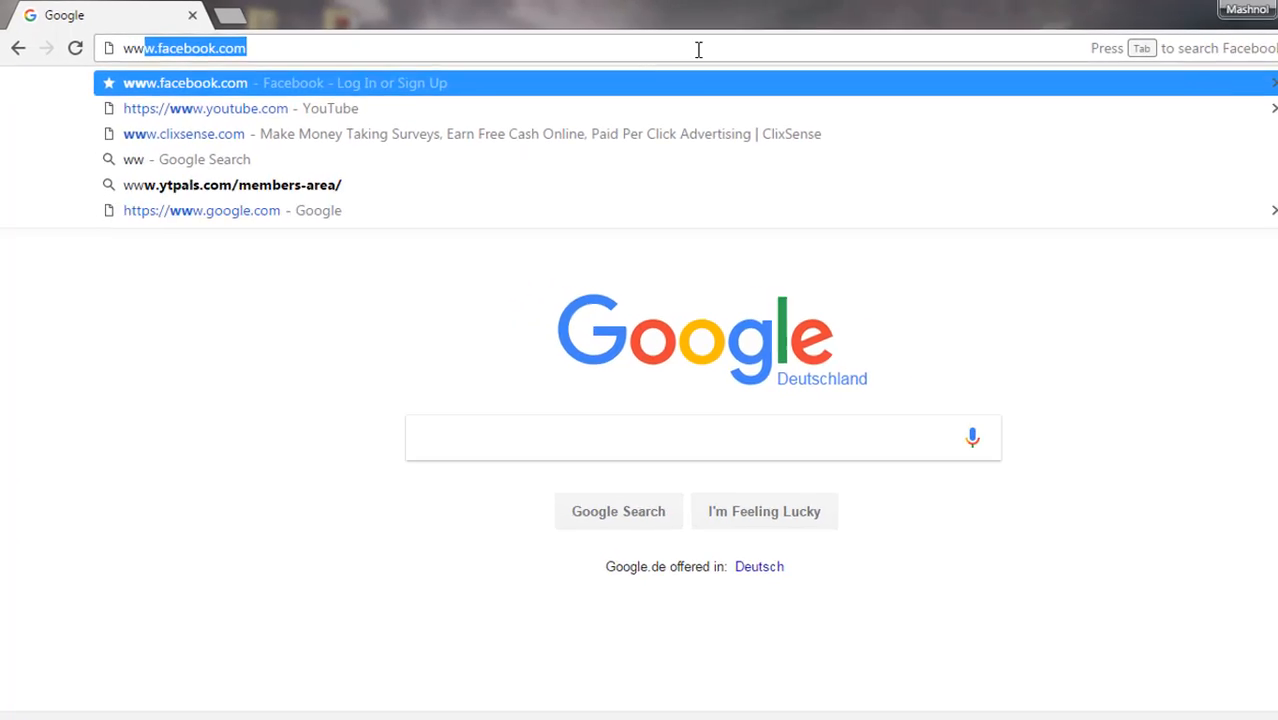
type("www.mashnol.org/2017/04/greenify-ultimate-ram-booster-battery.html")
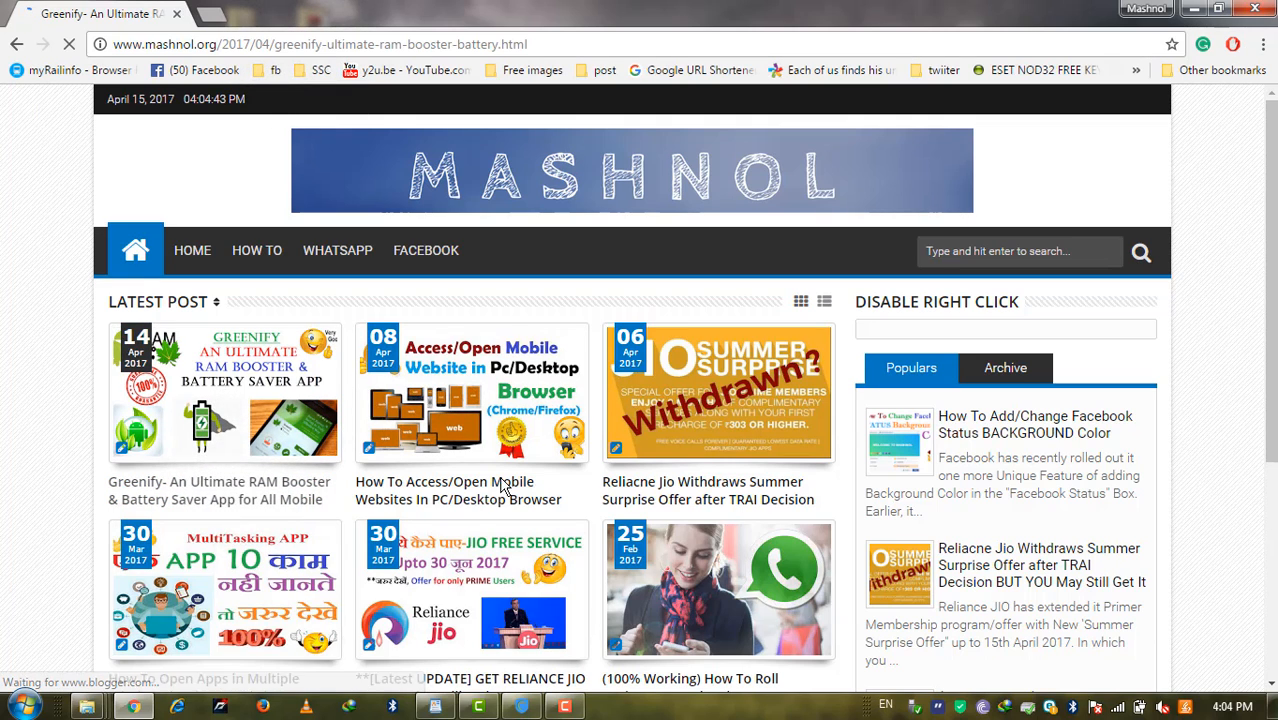
left_click(222, 390)
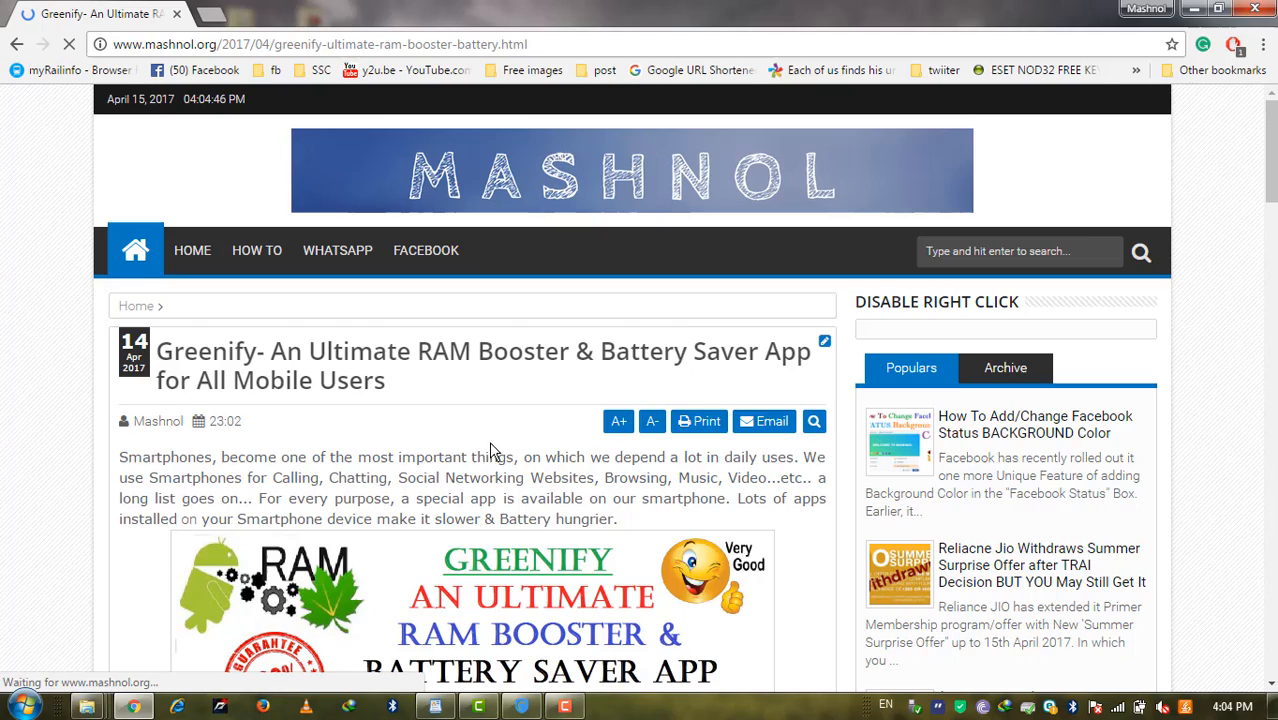
Try selecting and right-clicking article text, then dismiss the 'Function Disabled' alert.
double_click(494, 457)
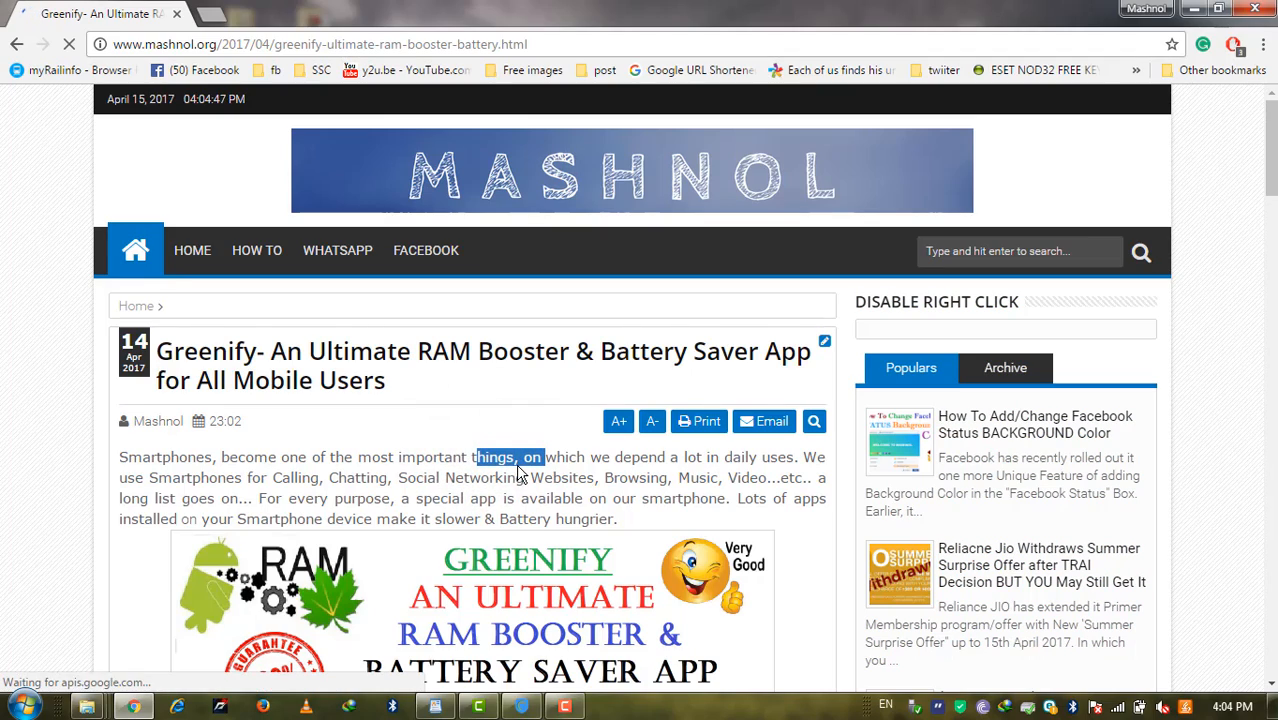
right_click(508, 457)
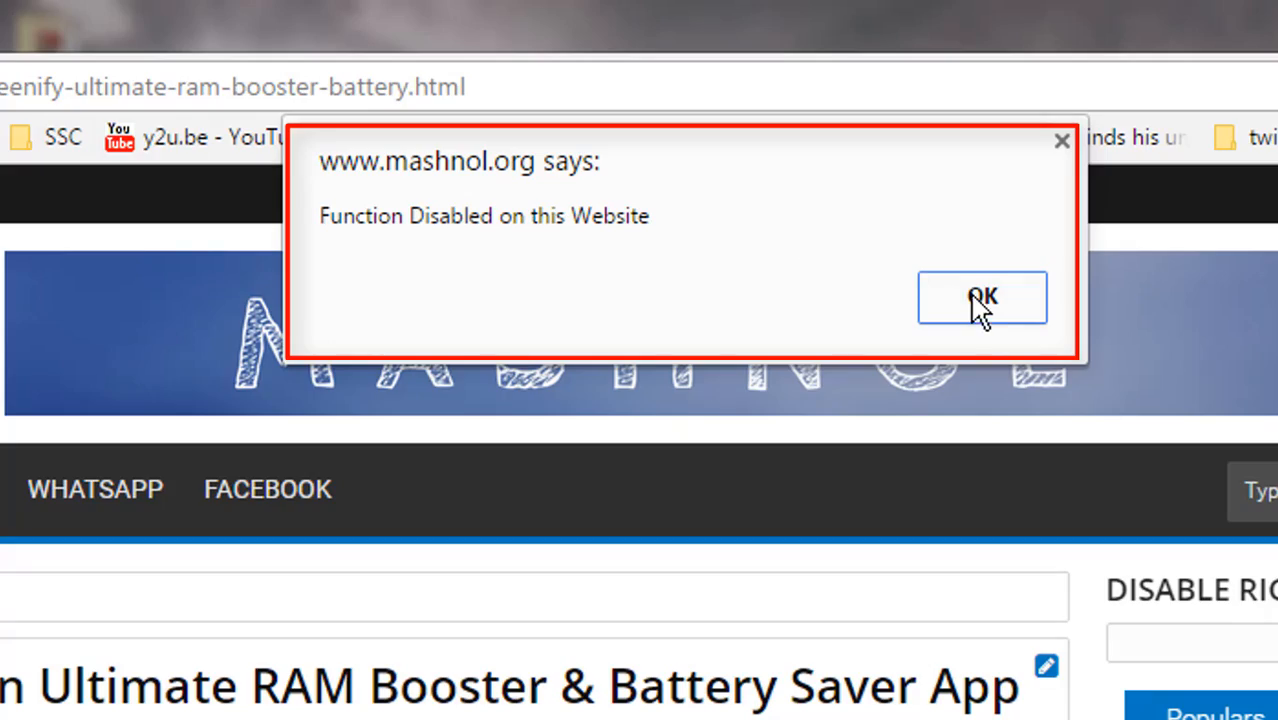
left_click(981, 297)
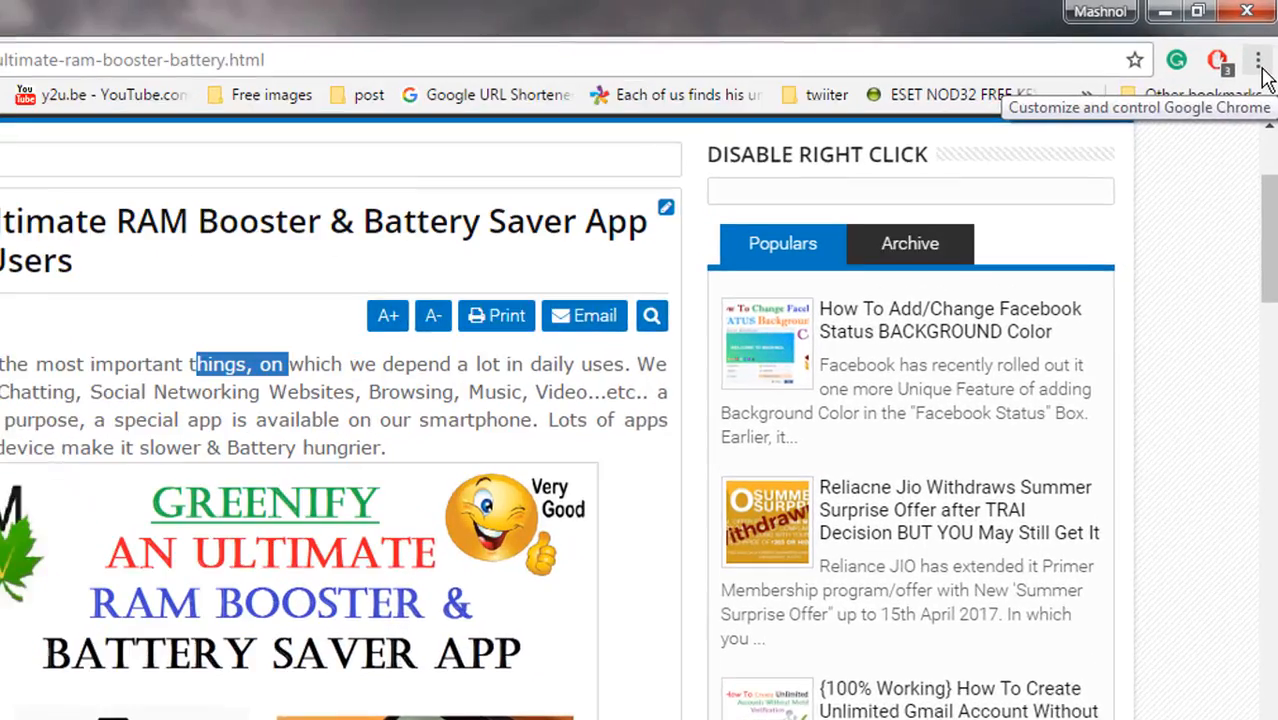
Reach Chrome's Content settings through Settings and Show advanced settings.
left_click(1258, 61)
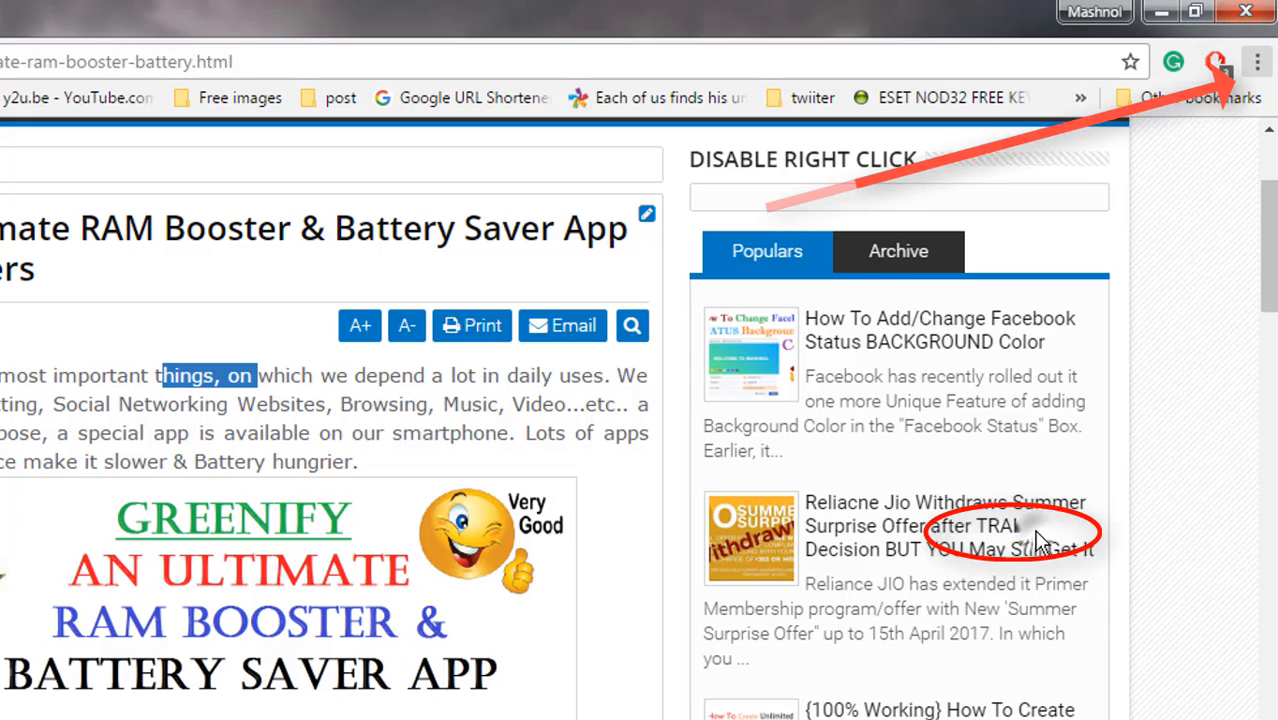
left_click(1256, 61)
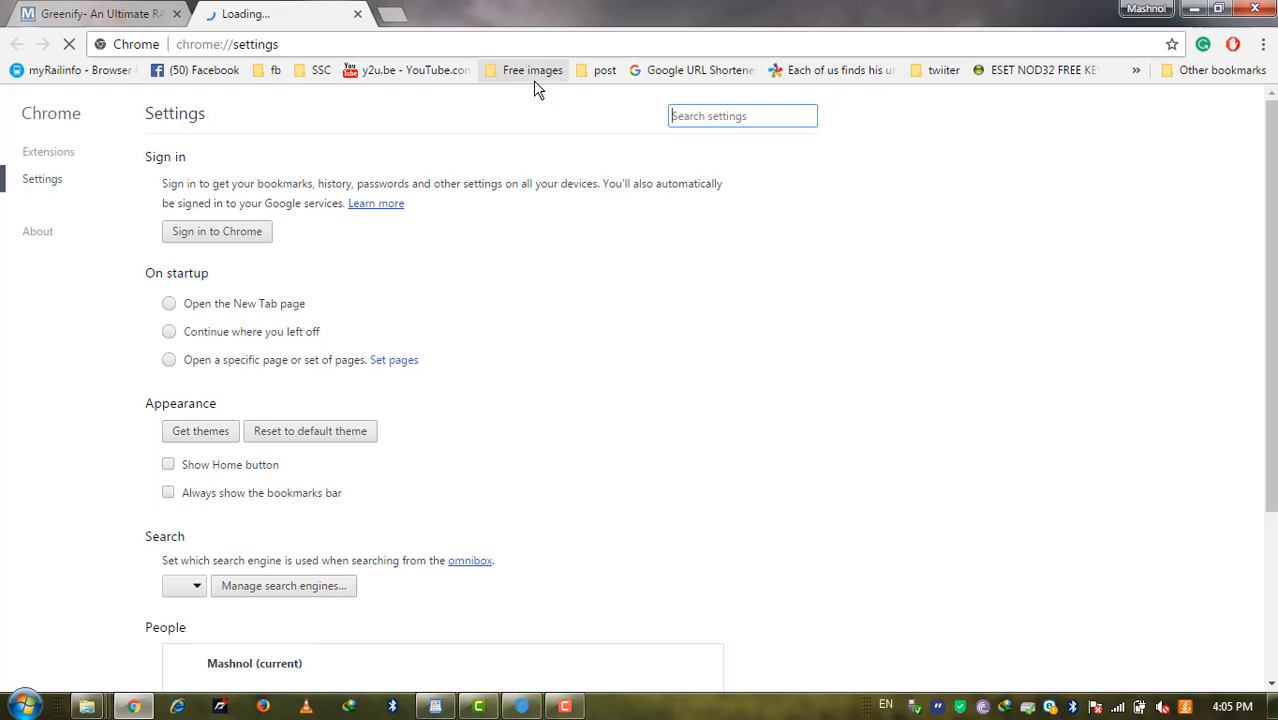
scroll("down", 3)
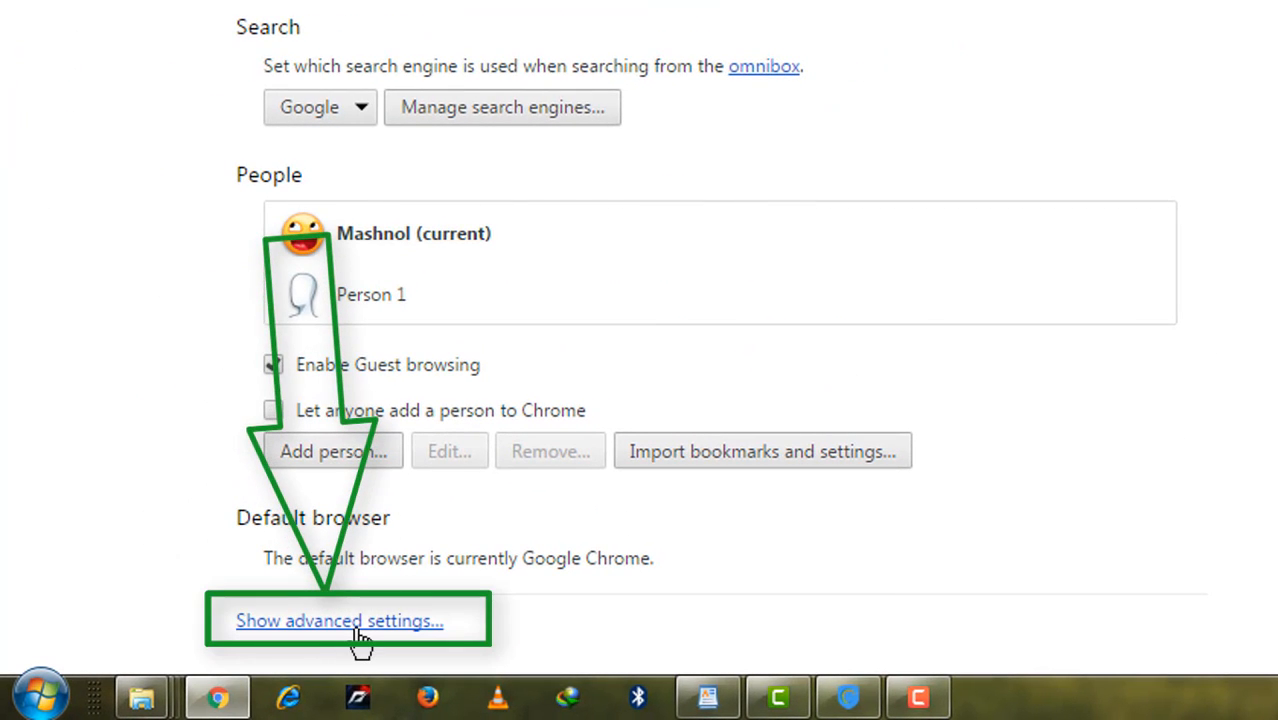
left_click(339, 620)
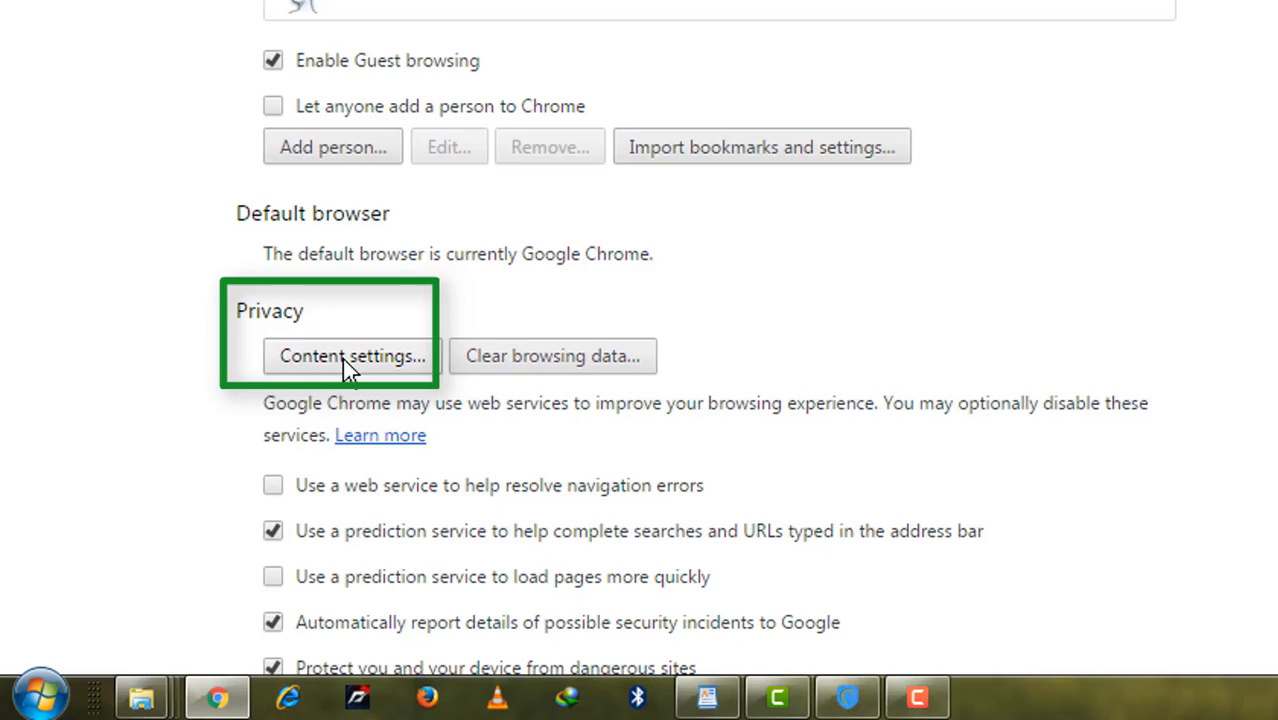
left_click(351, 356)
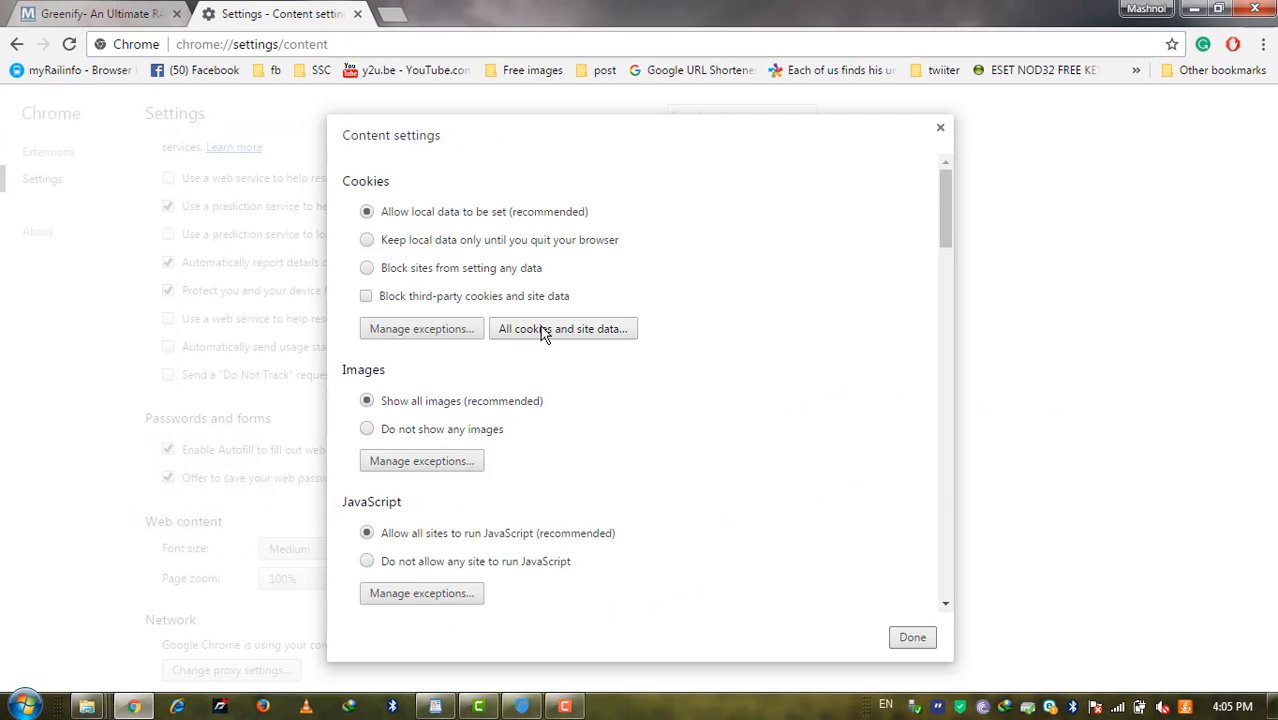
mouse_move(671, 309)
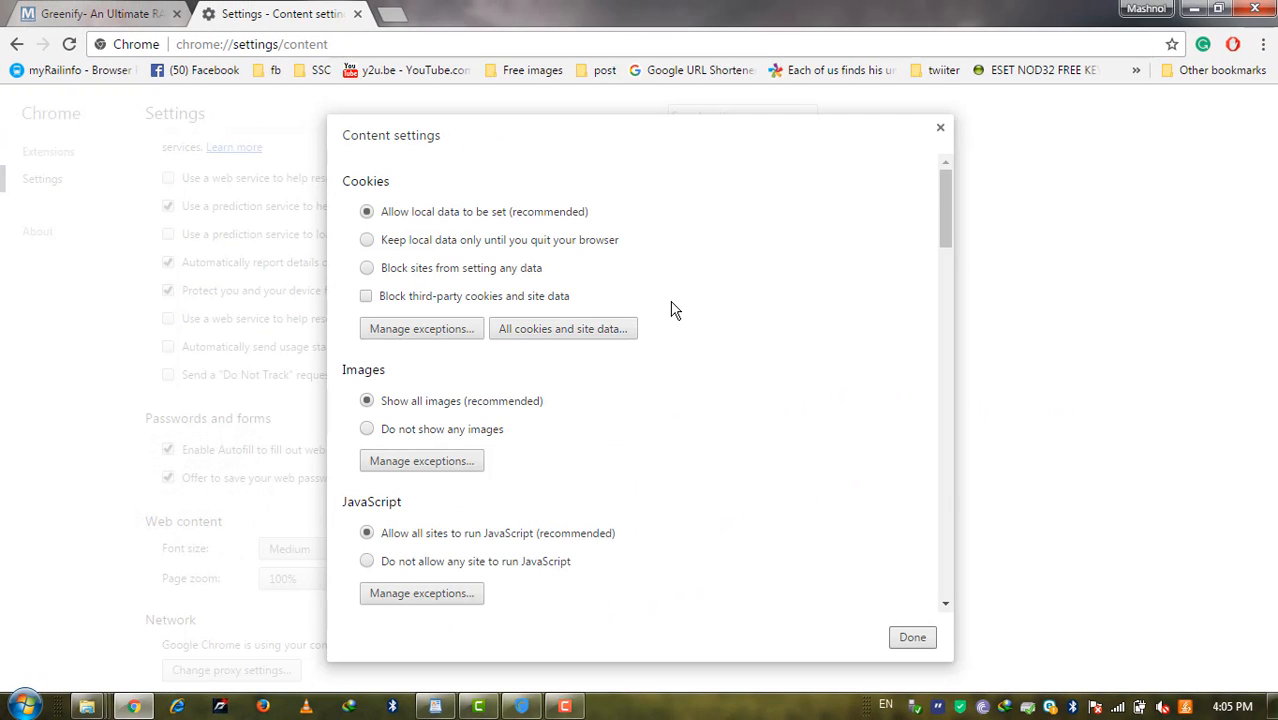
Open Manage exceptions for JavaScript in Content settings.
scroll("down", 3)
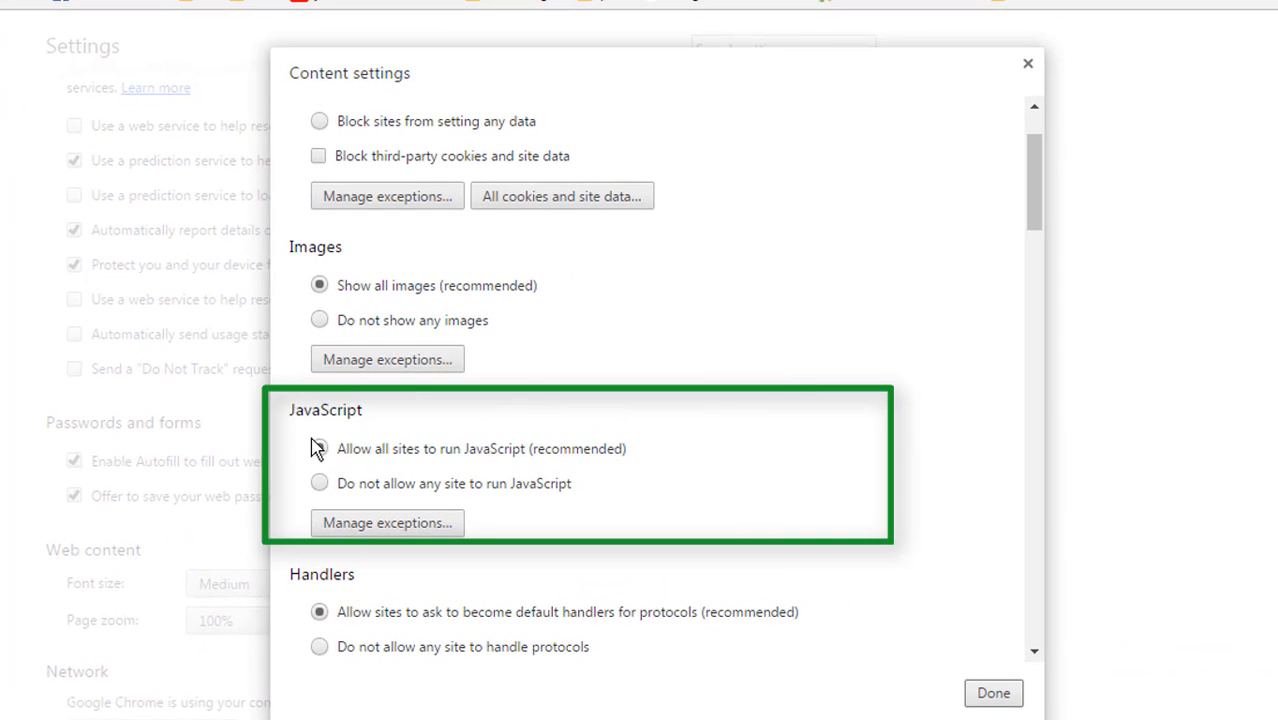
left_click(319, 448)
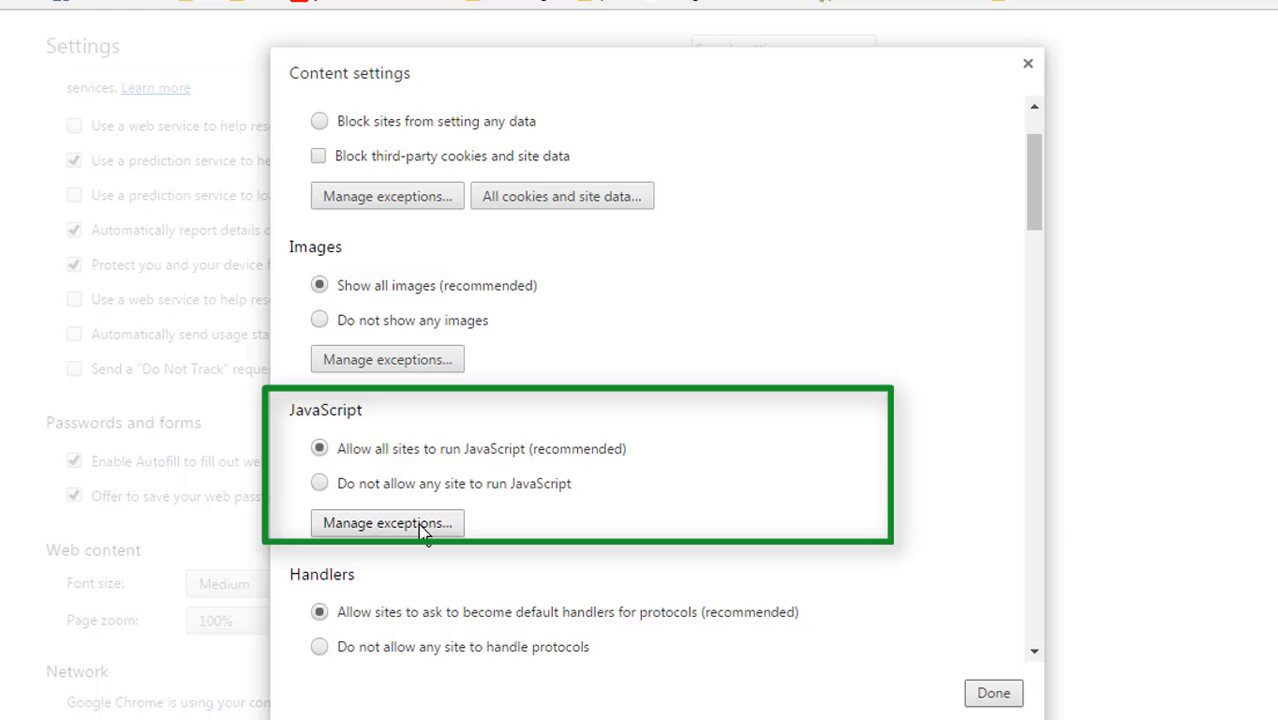
left_click(387, 522)
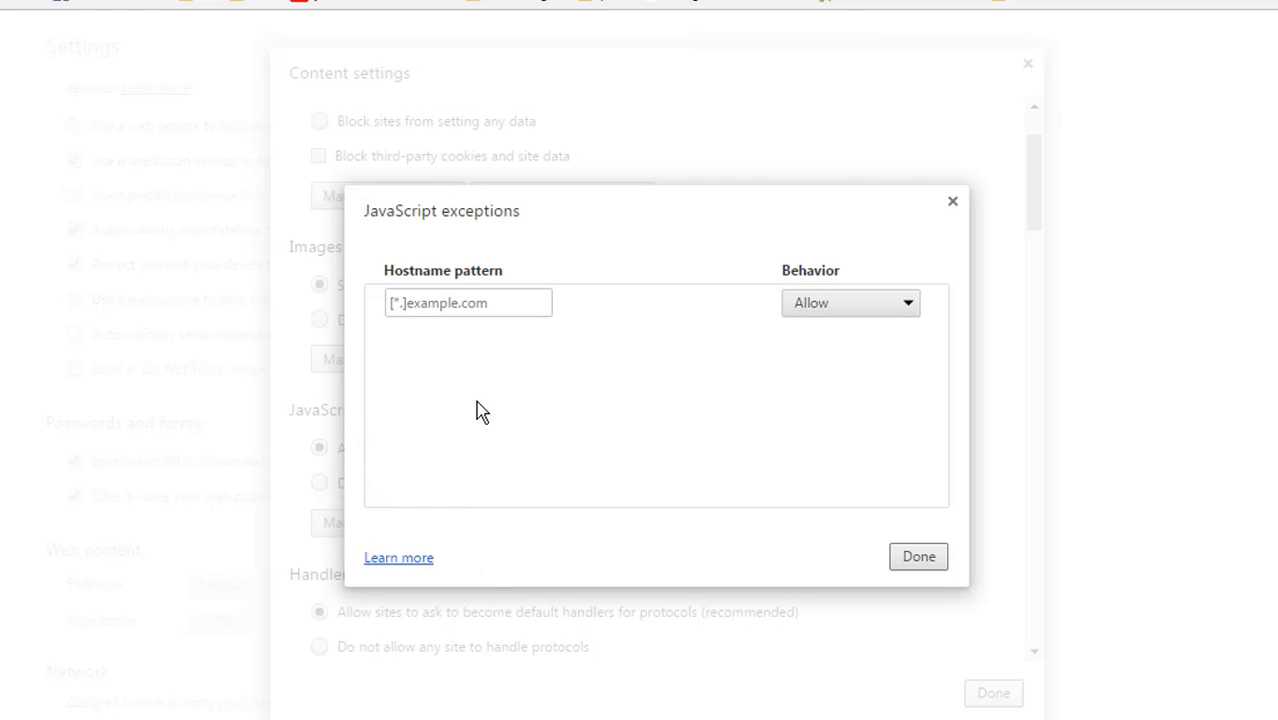
type("www")
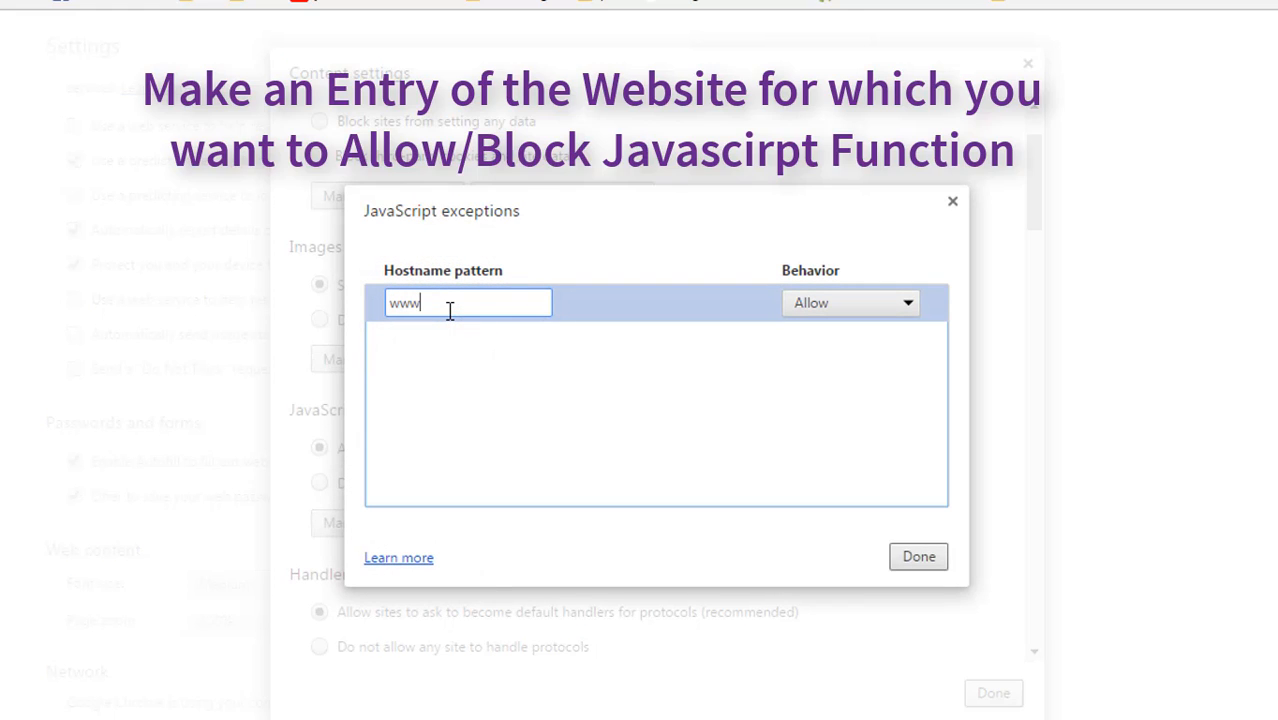
type(".mashn")
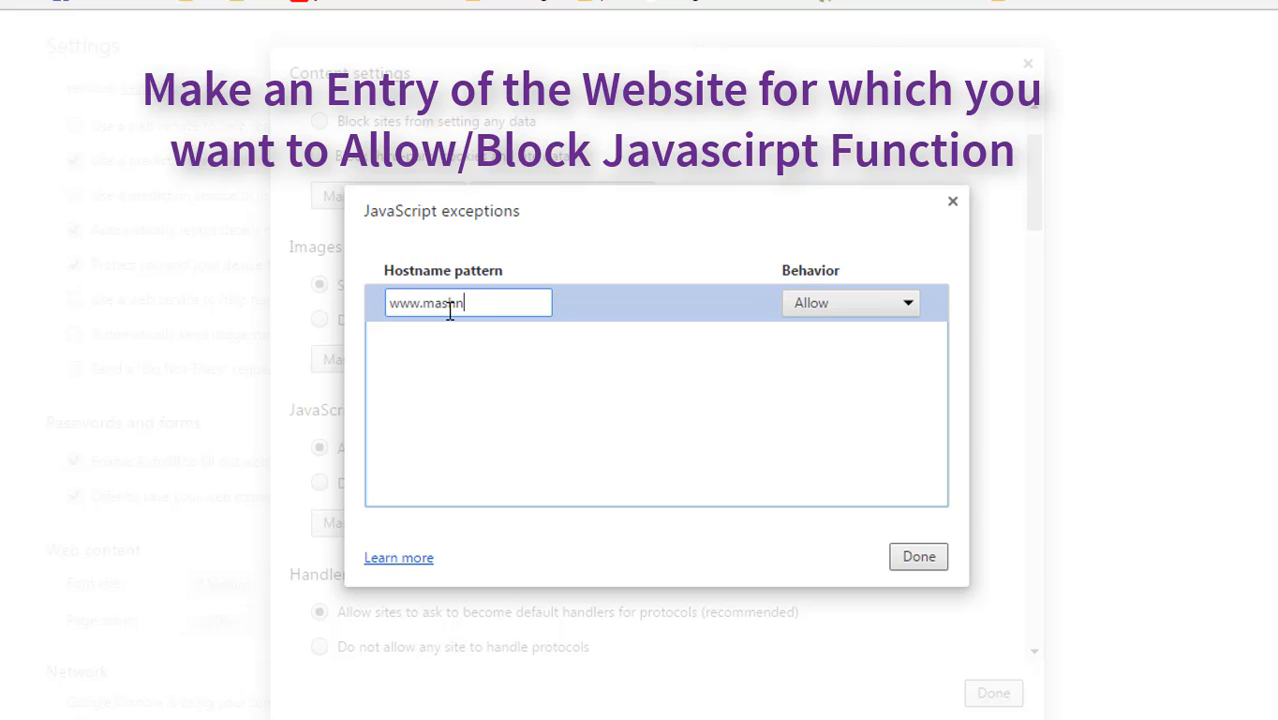
type("hnol.org")
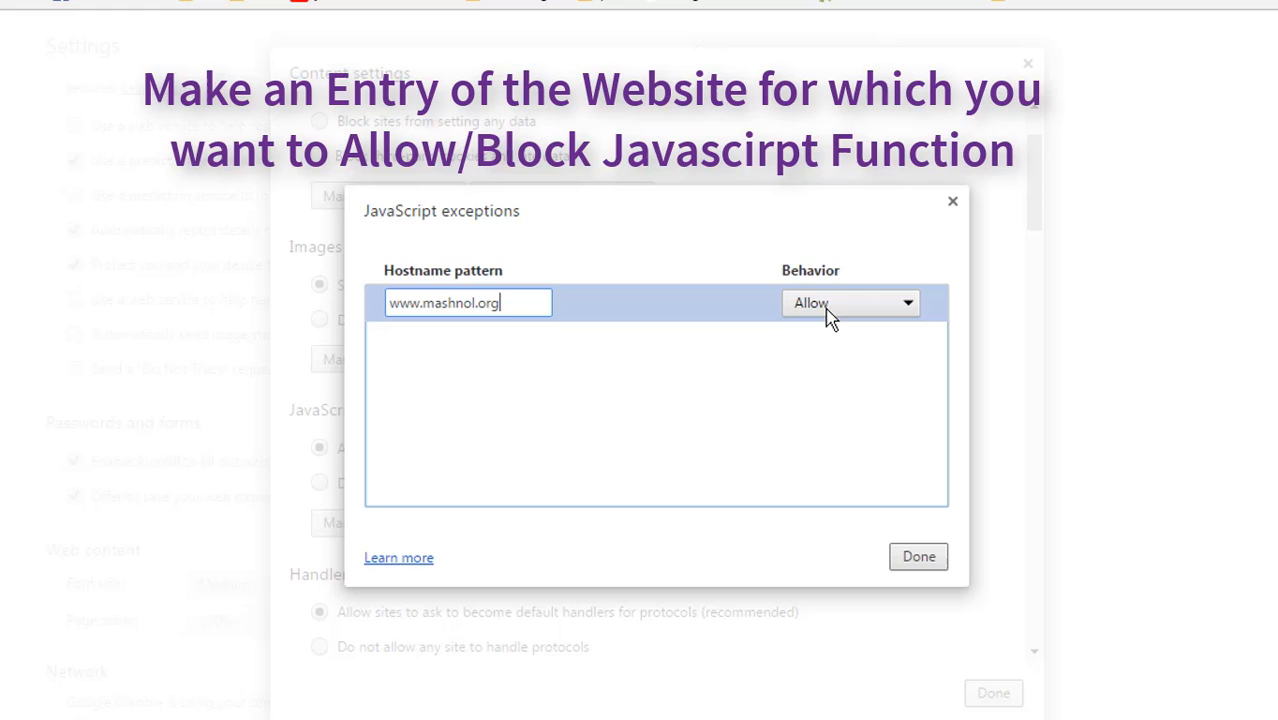
left_click(849, 302)
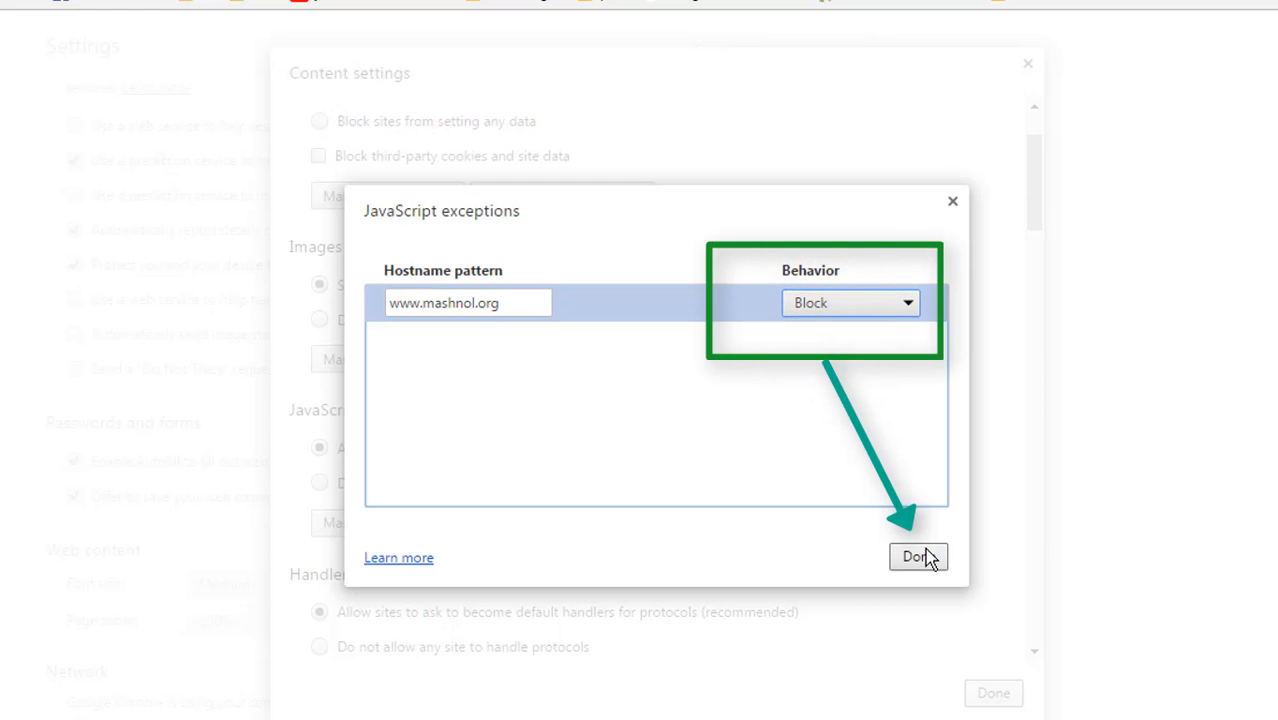
left_click(917, 557)
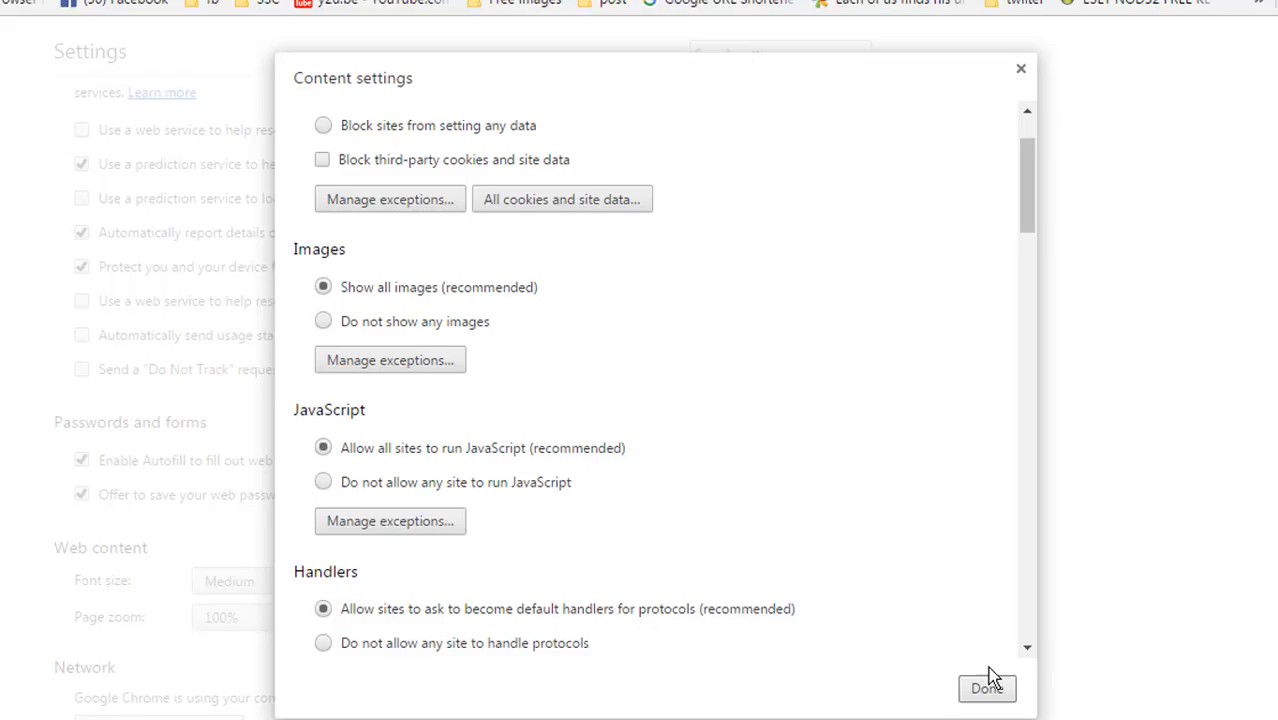
Reload the Greenify article tab and right-click its text to test protection.
left_click(986, 688)
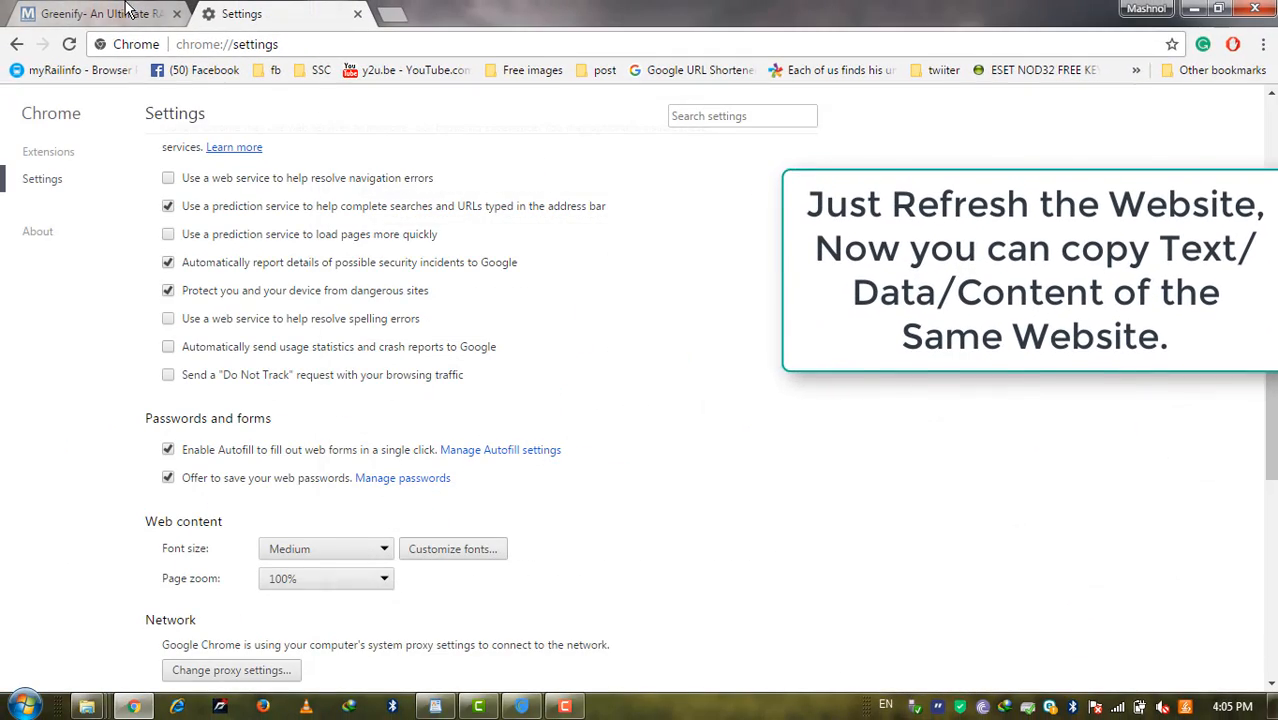
left_click(95, 13)
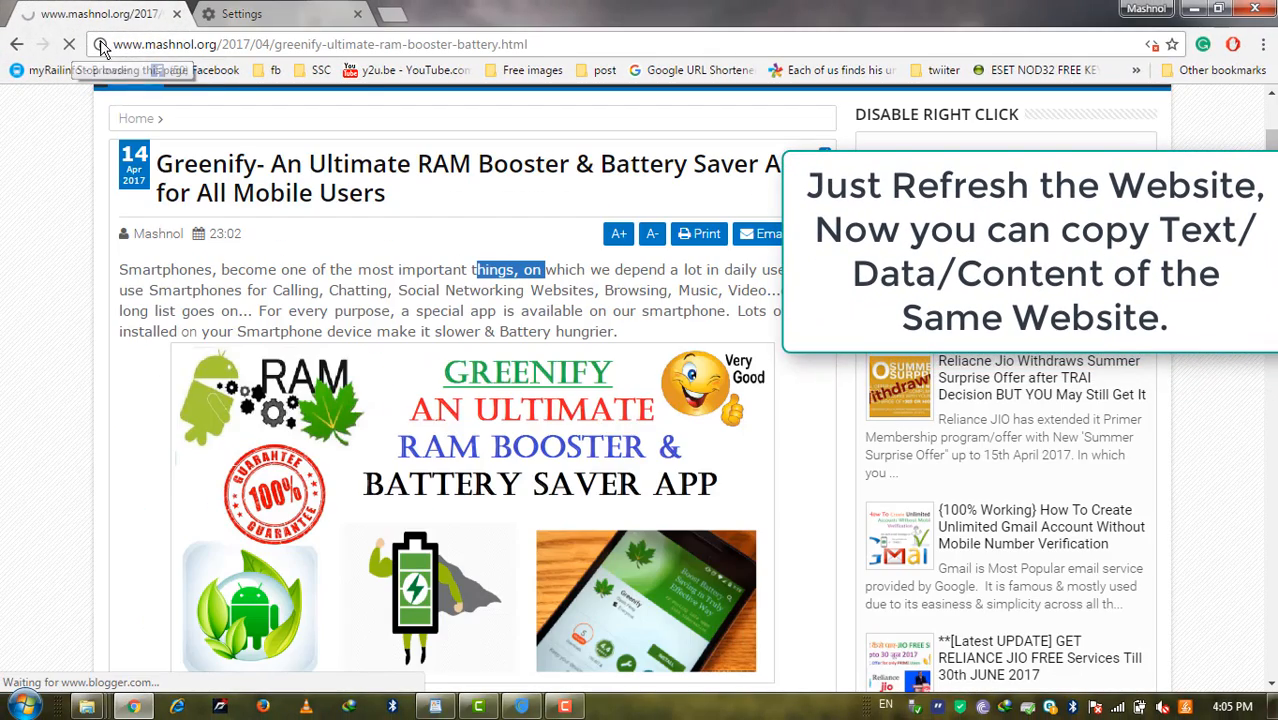
left_click(100, 44)
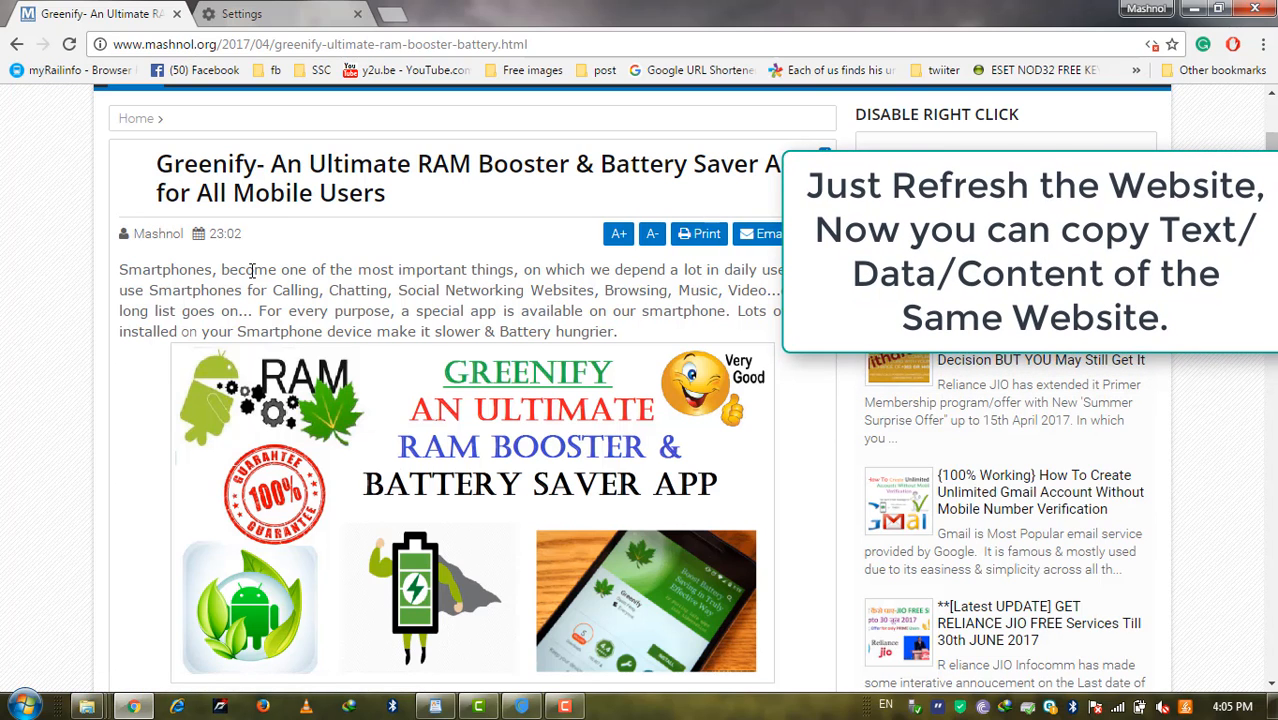
right_click(325, 269)
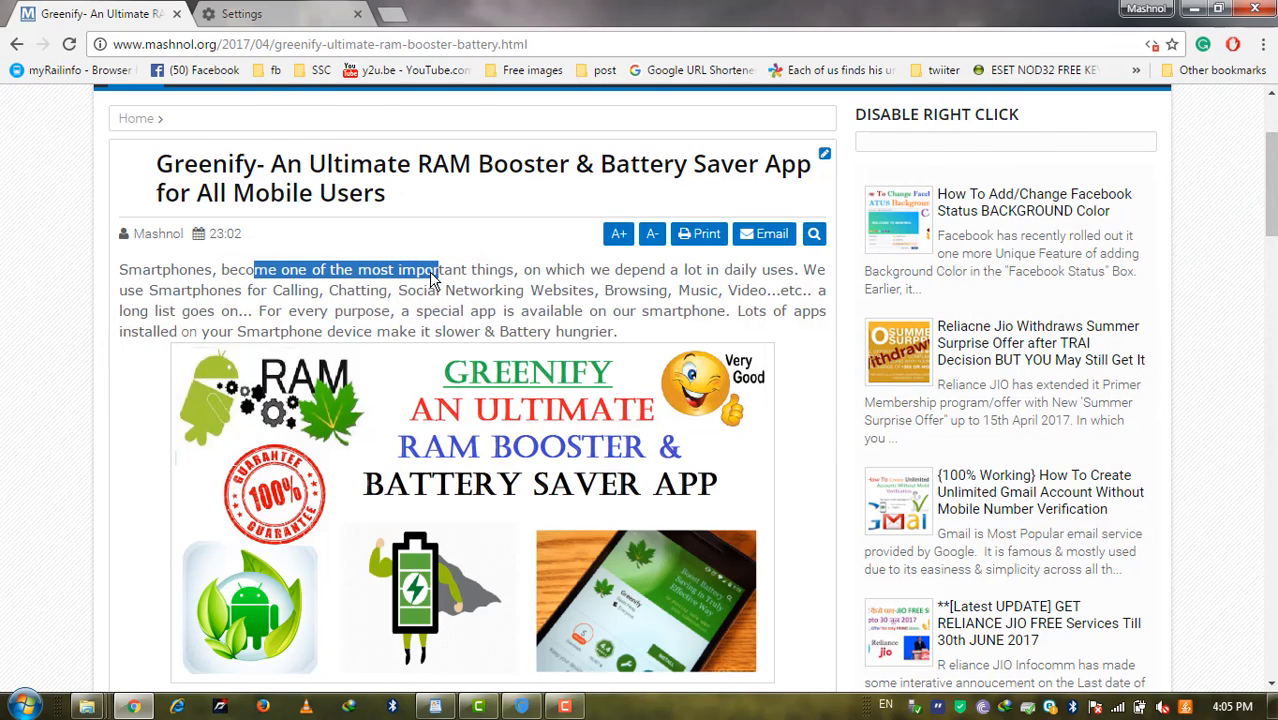
Drag-select first-paragraph text without an alert, then return to the Settings tab.
scroll("up", 3)
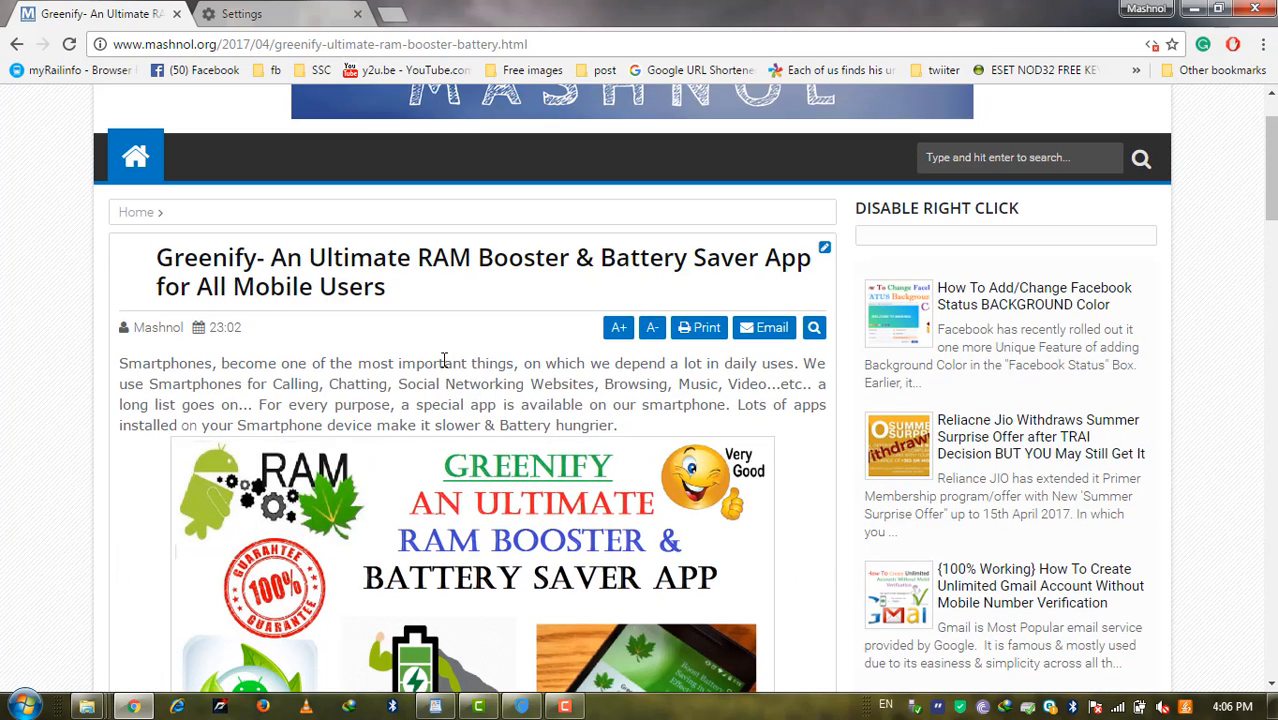
left_click_drag(440, 363, 524, 384)
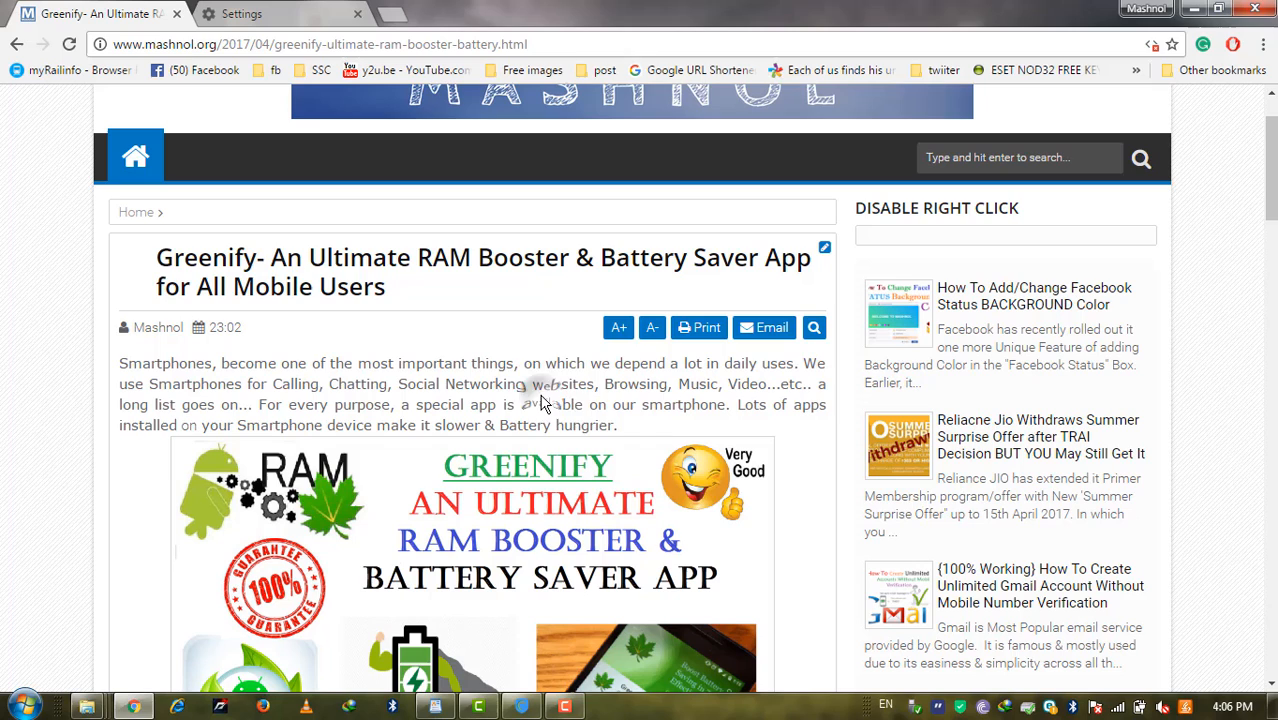
left_click(280, 13)
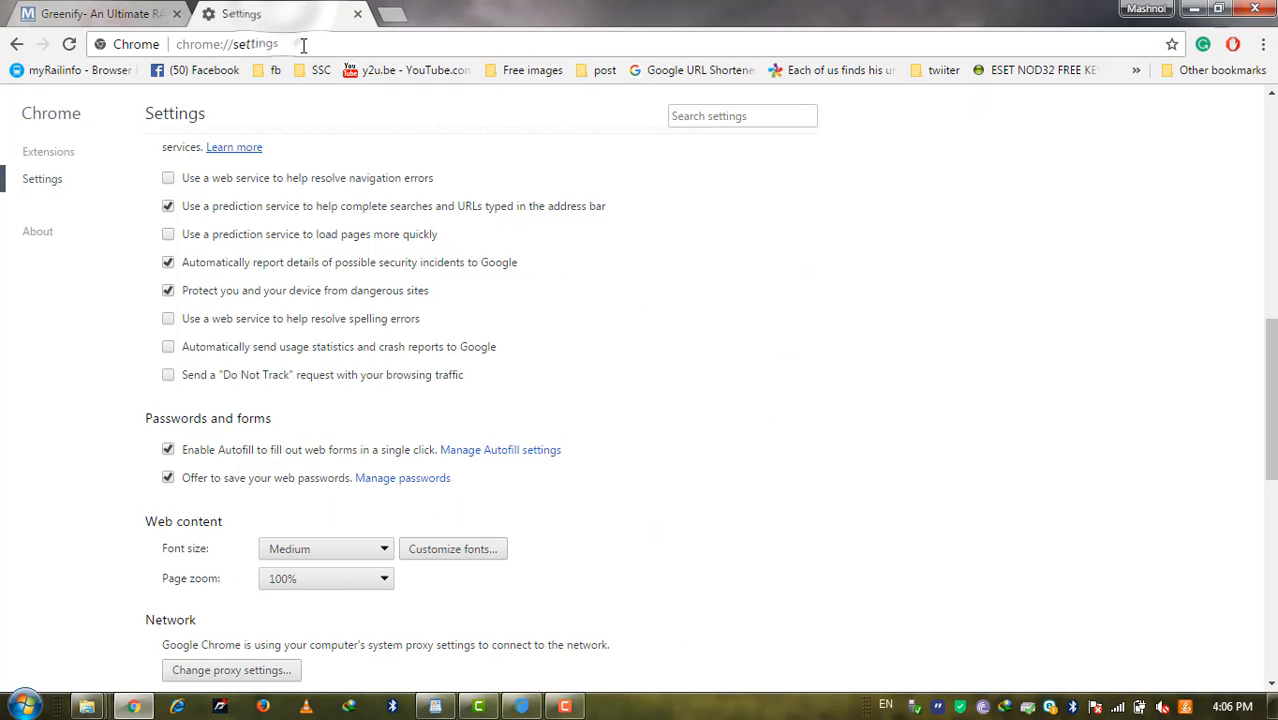
Search Google in a new tab for 'allow copy chrome extension'.
left_click(227, 44)
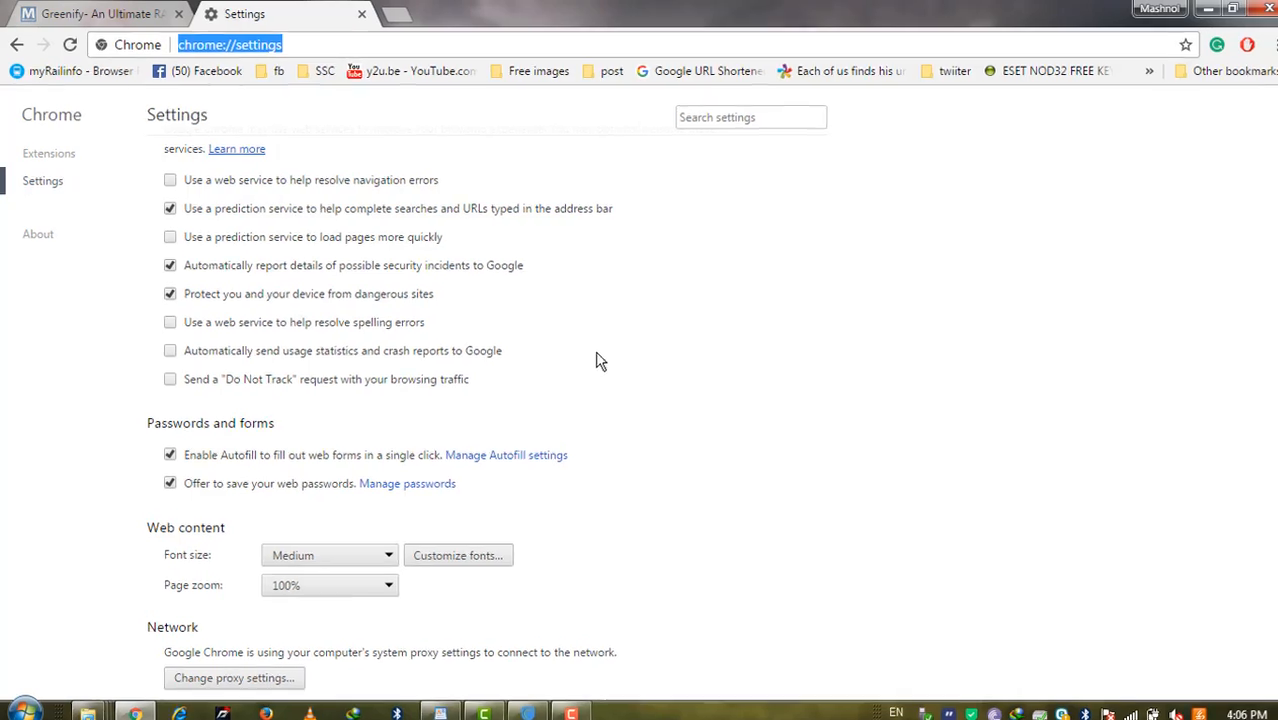
left_click(396, 13)
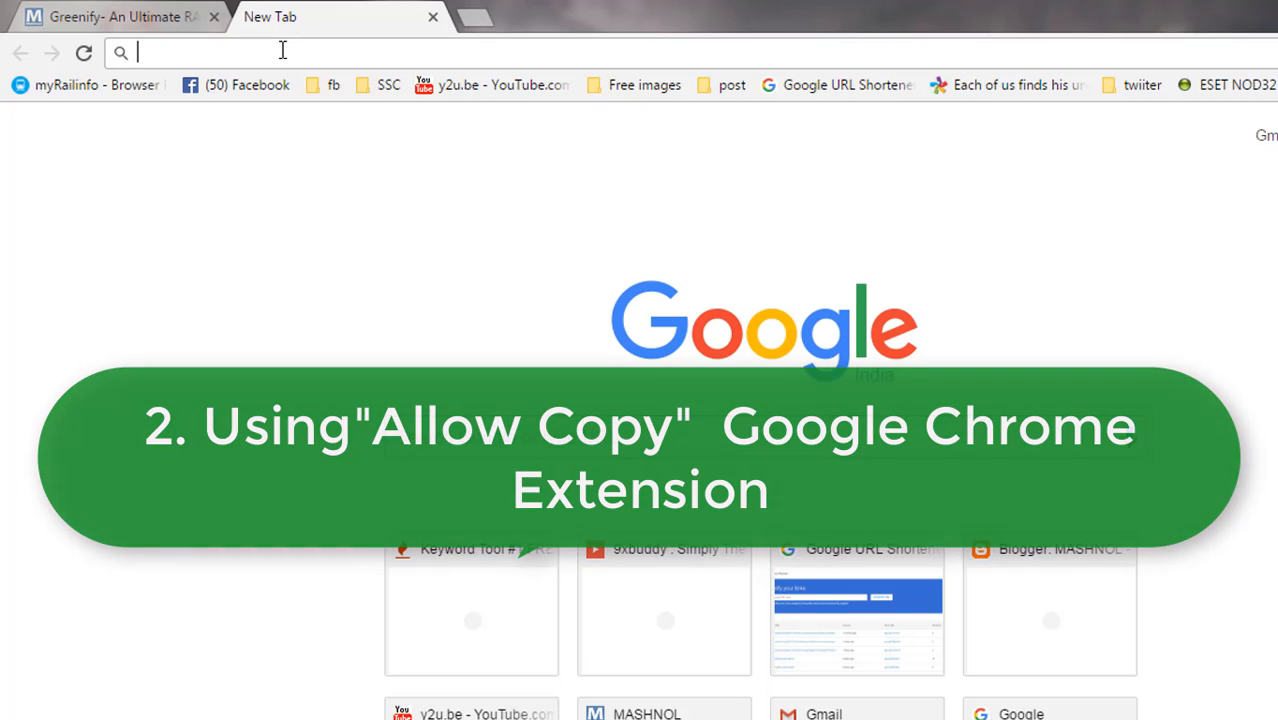
type("allow copy chrome extension")
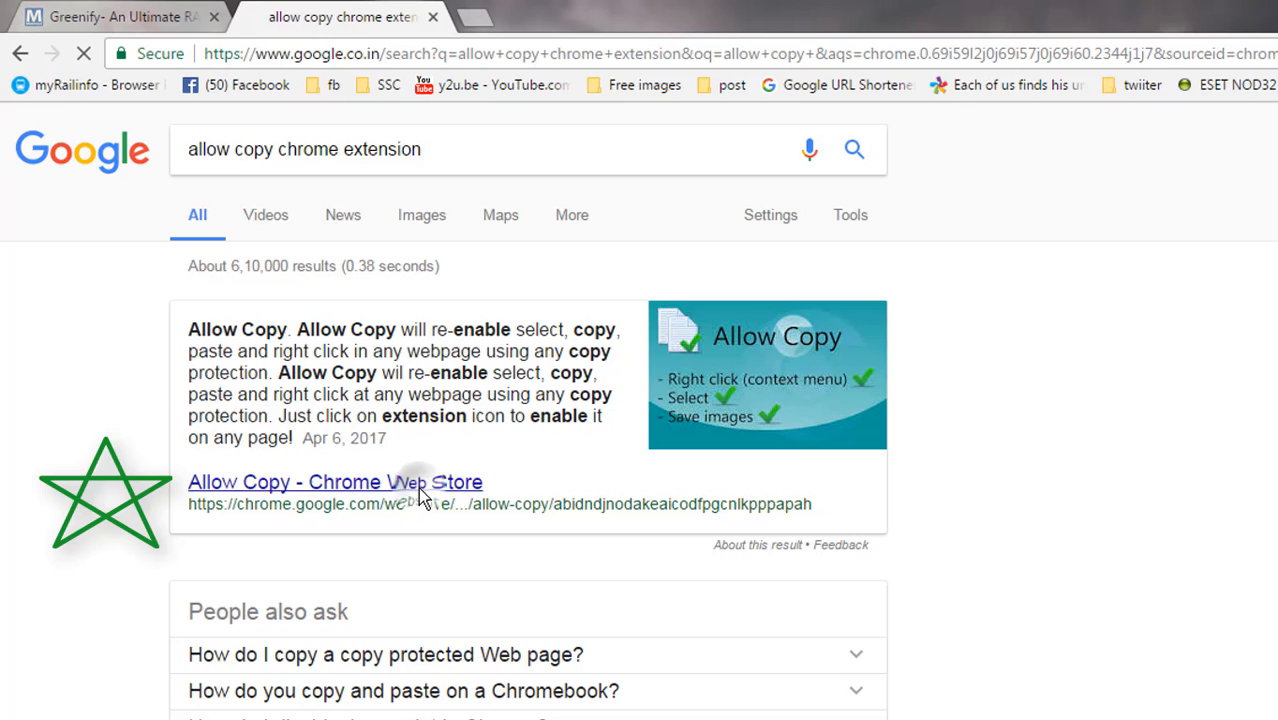
Add the Allow Copy extension from its Chrome Web Store listing and close the details.
left_click(335, 482)
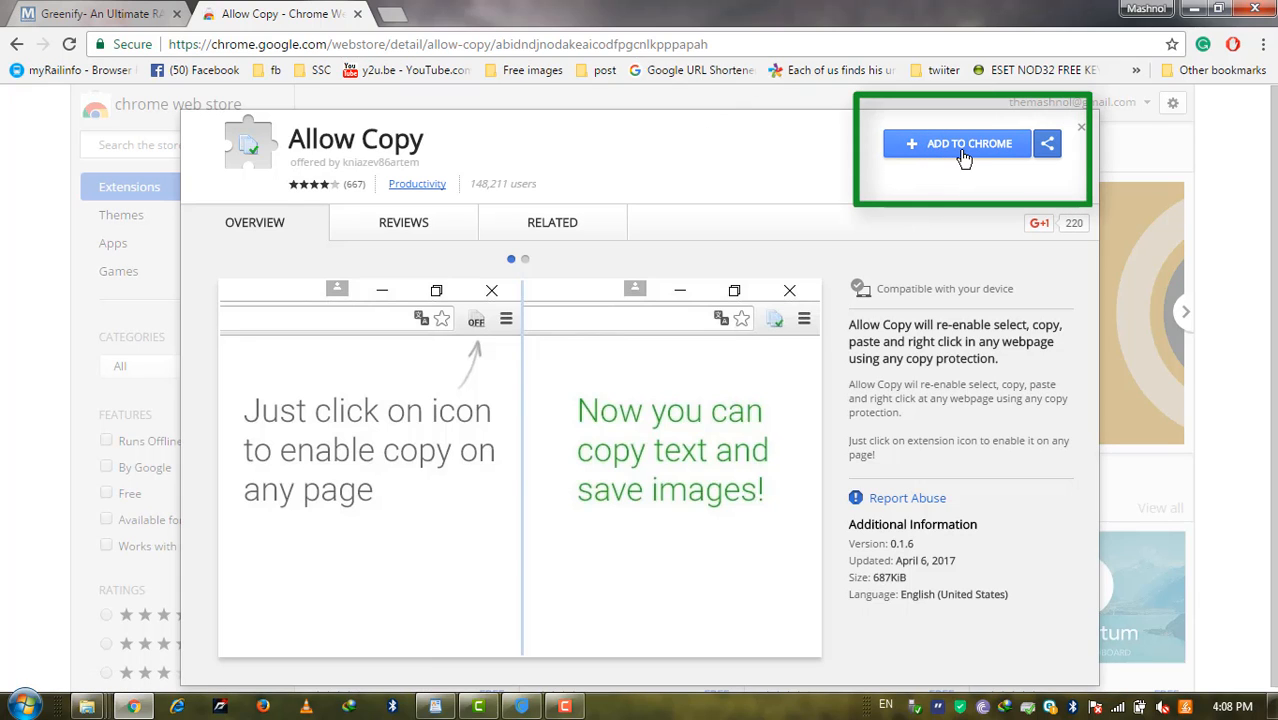
left_click(957, 143)
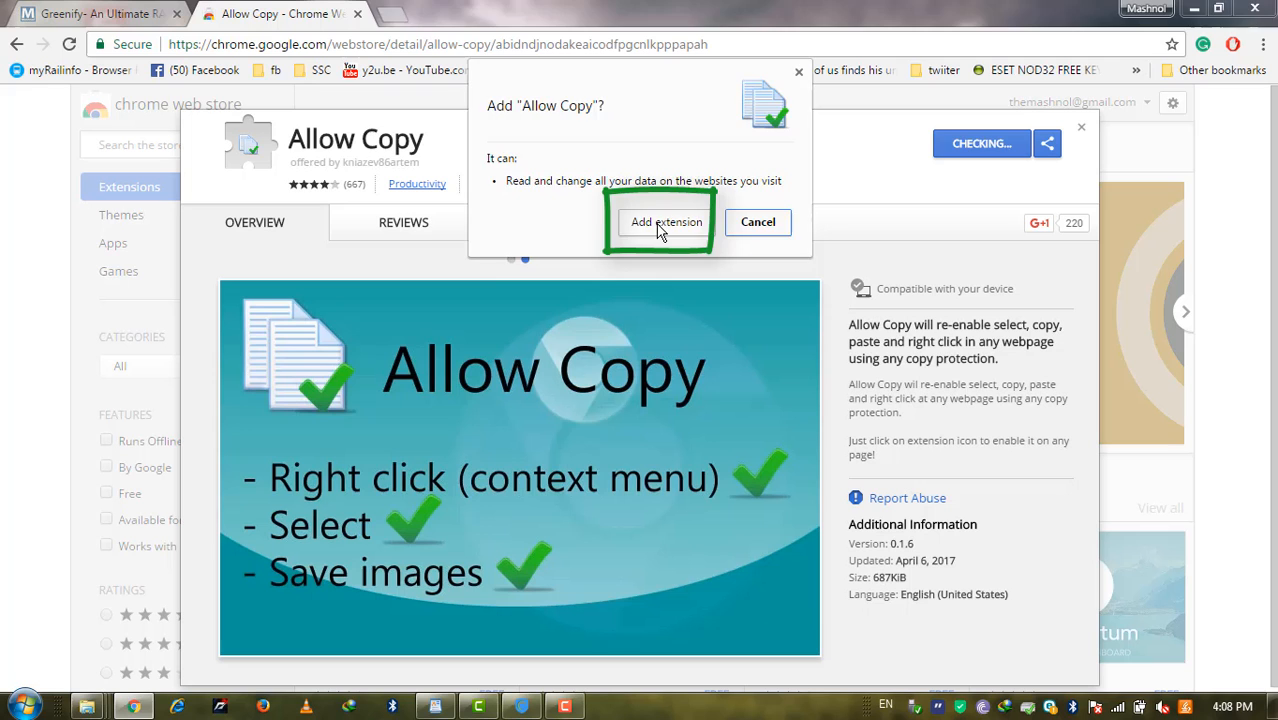
left_click(666, 222)
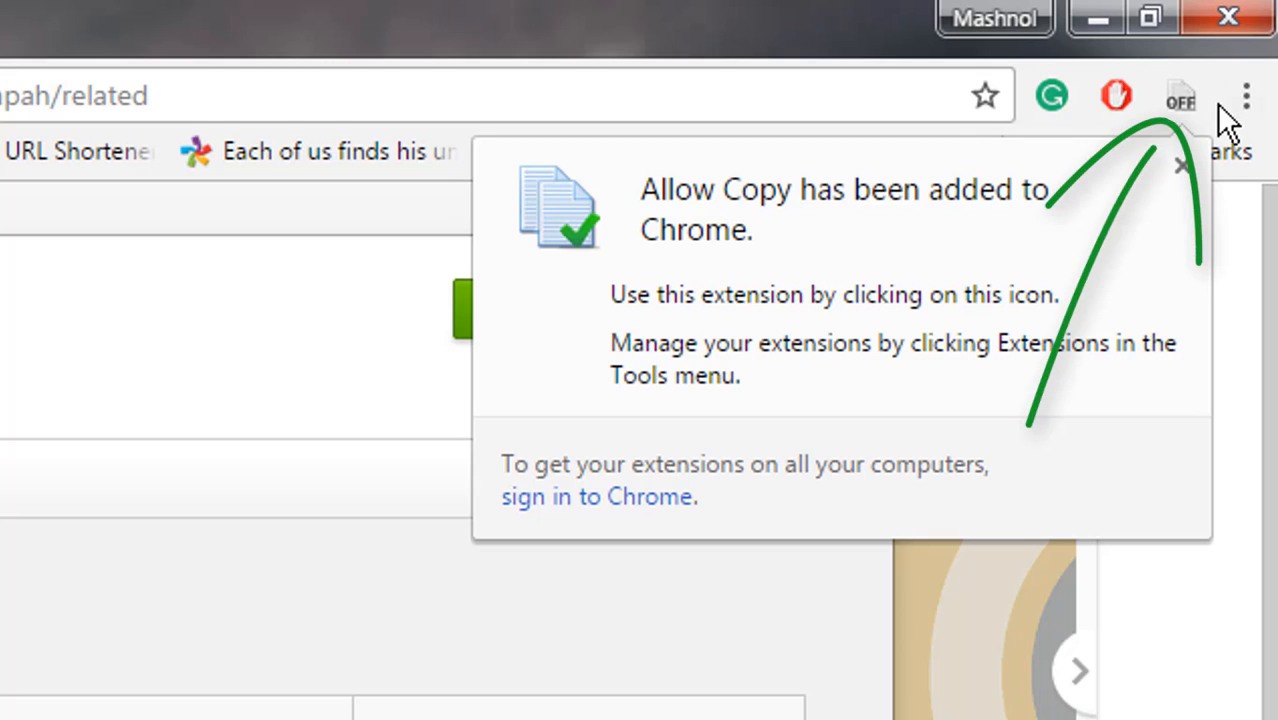
mouse_move(1175, 95)
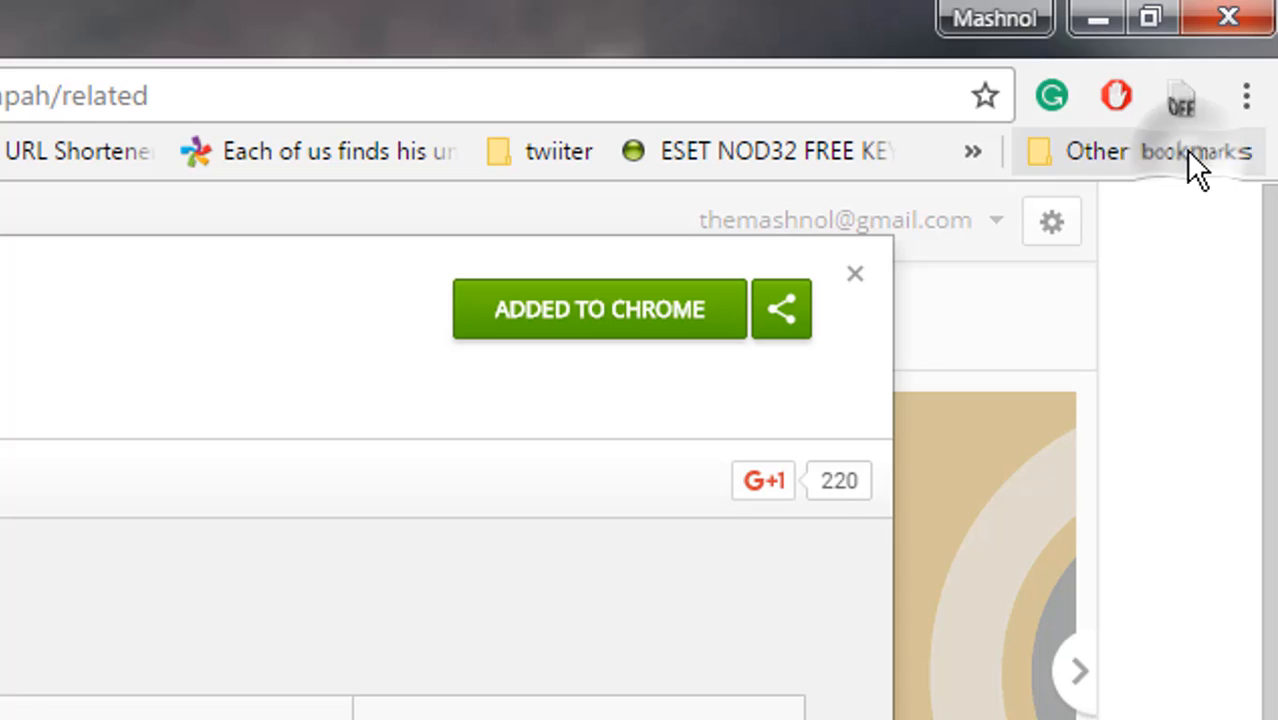
mouse_move(865, 295)
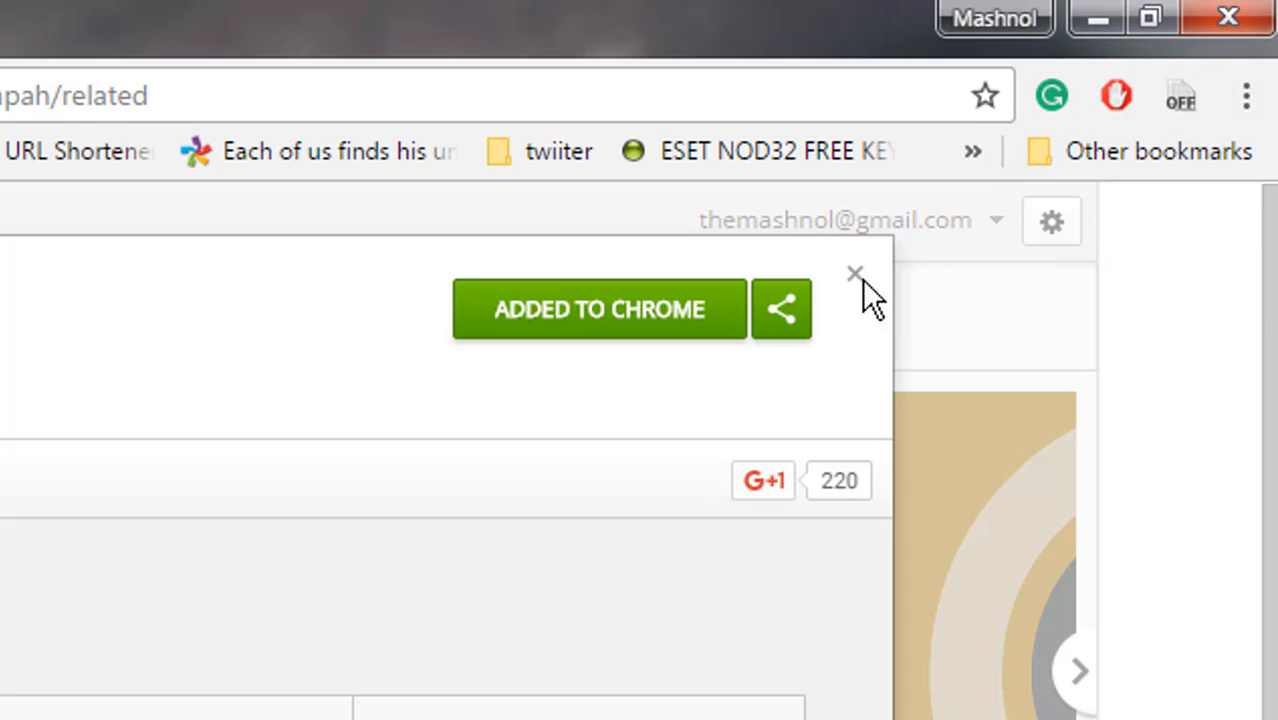
left_click(855, 273)
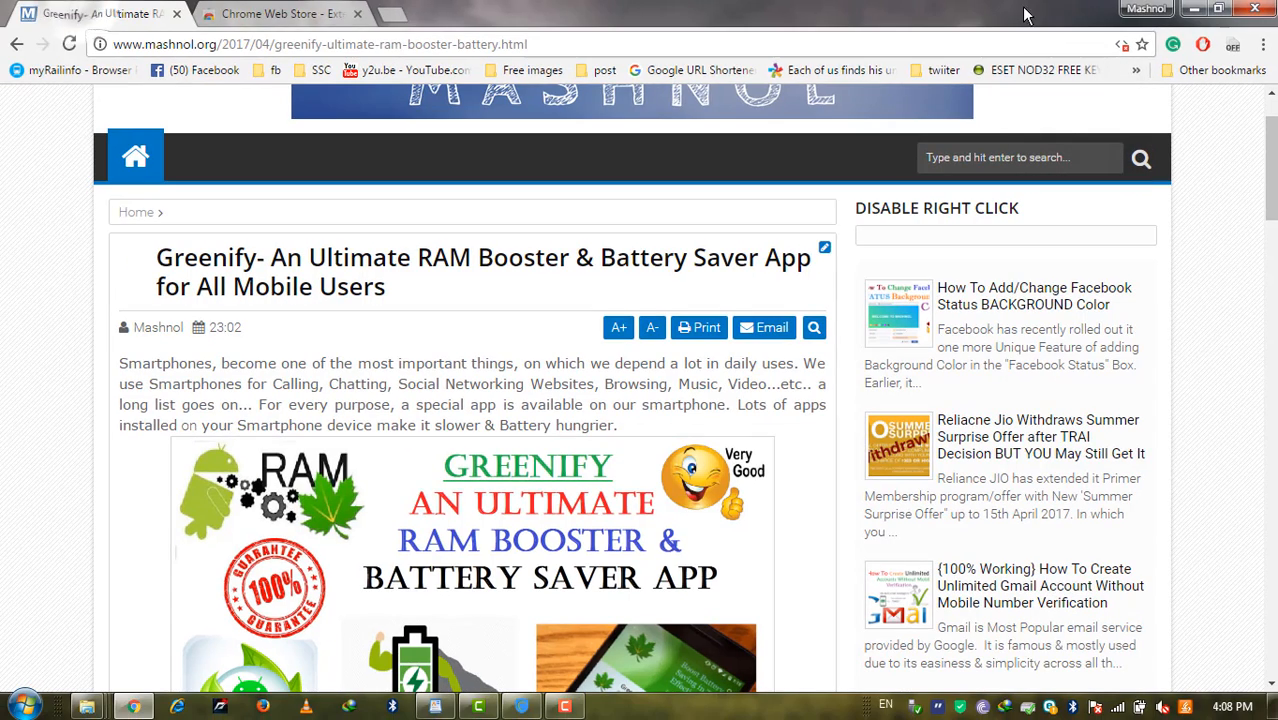
mouse_move(1100, 199)
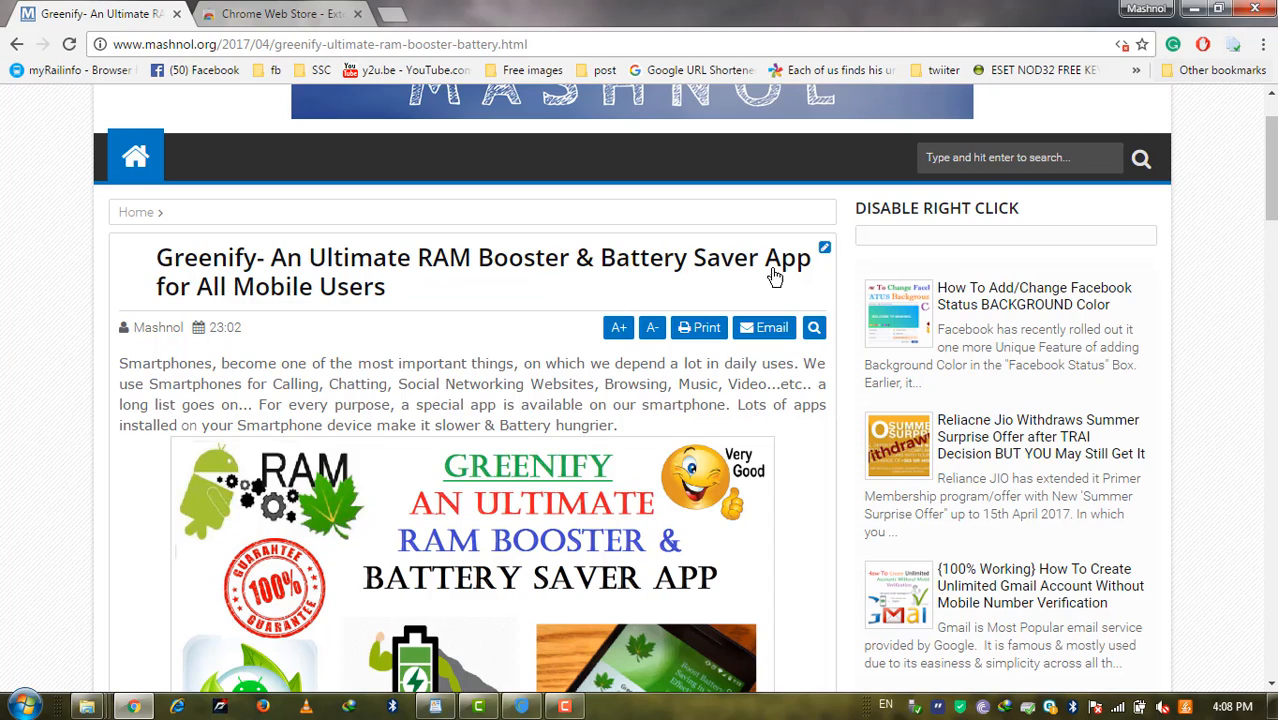
mouse_move(477, 370)
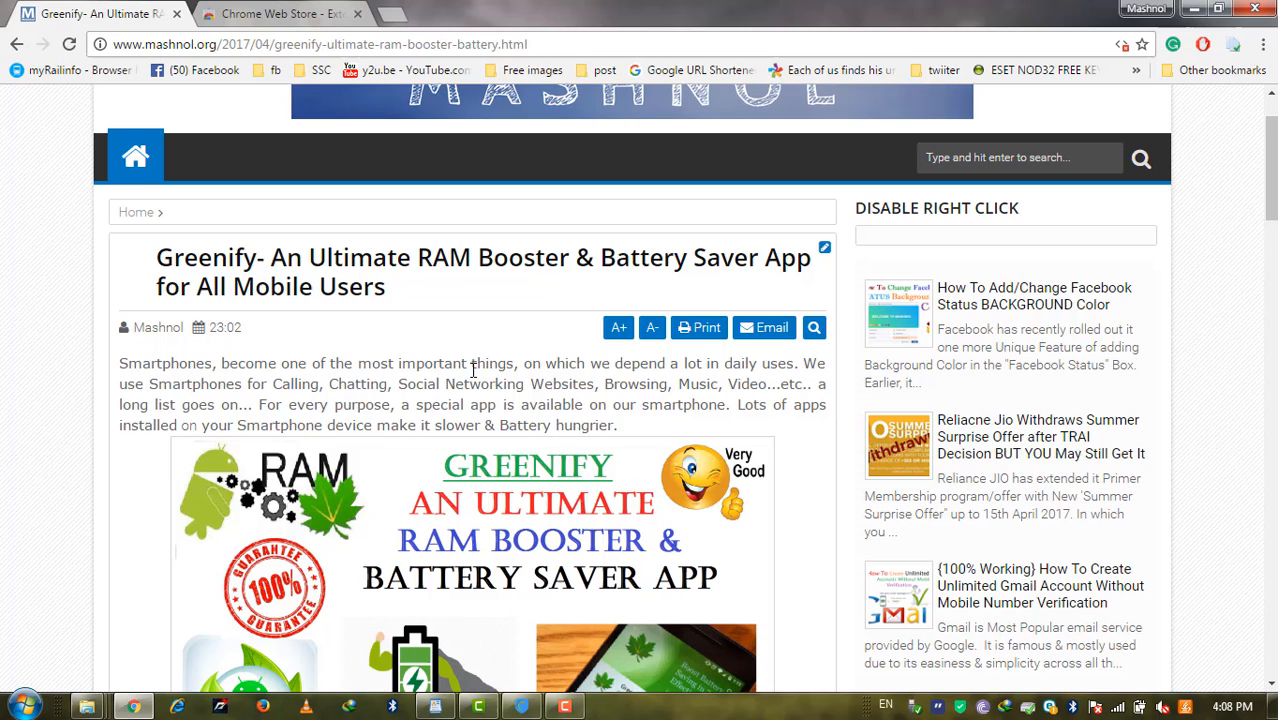
Switch to the Chrome Web Store tab, then back to the Greenify article.
left_click(280, 13)
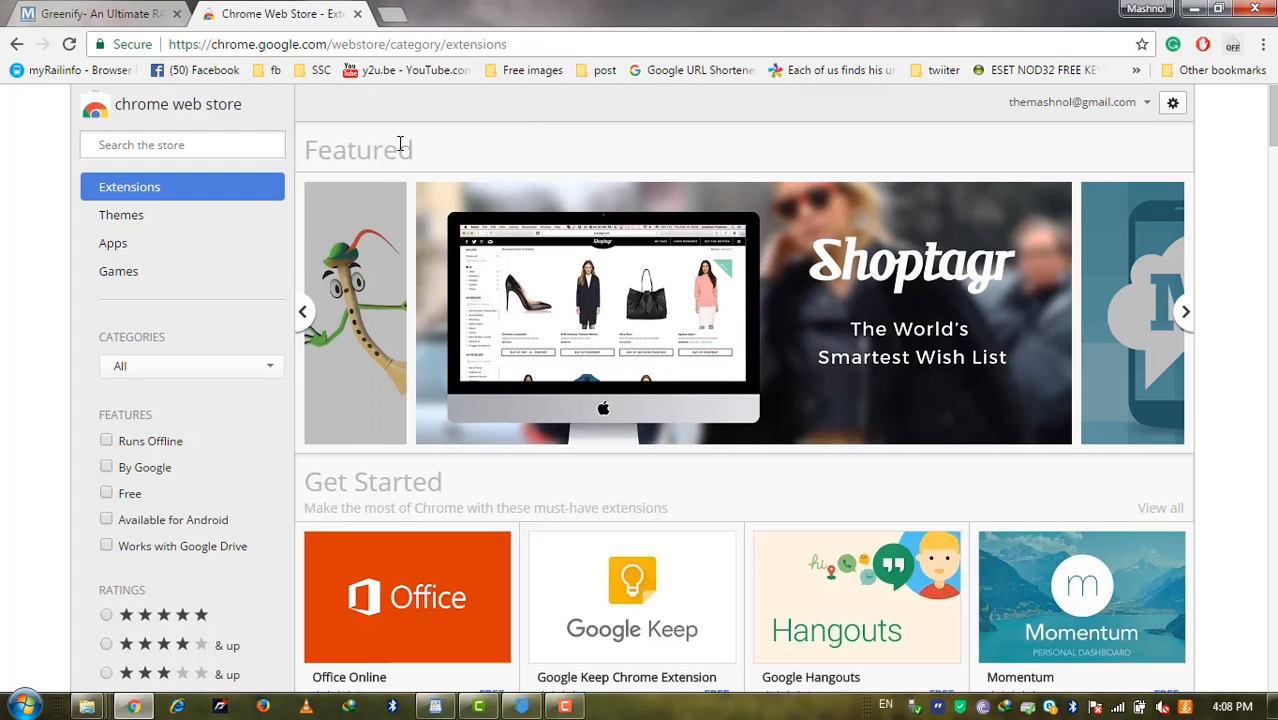
mouse_move(239, 333)
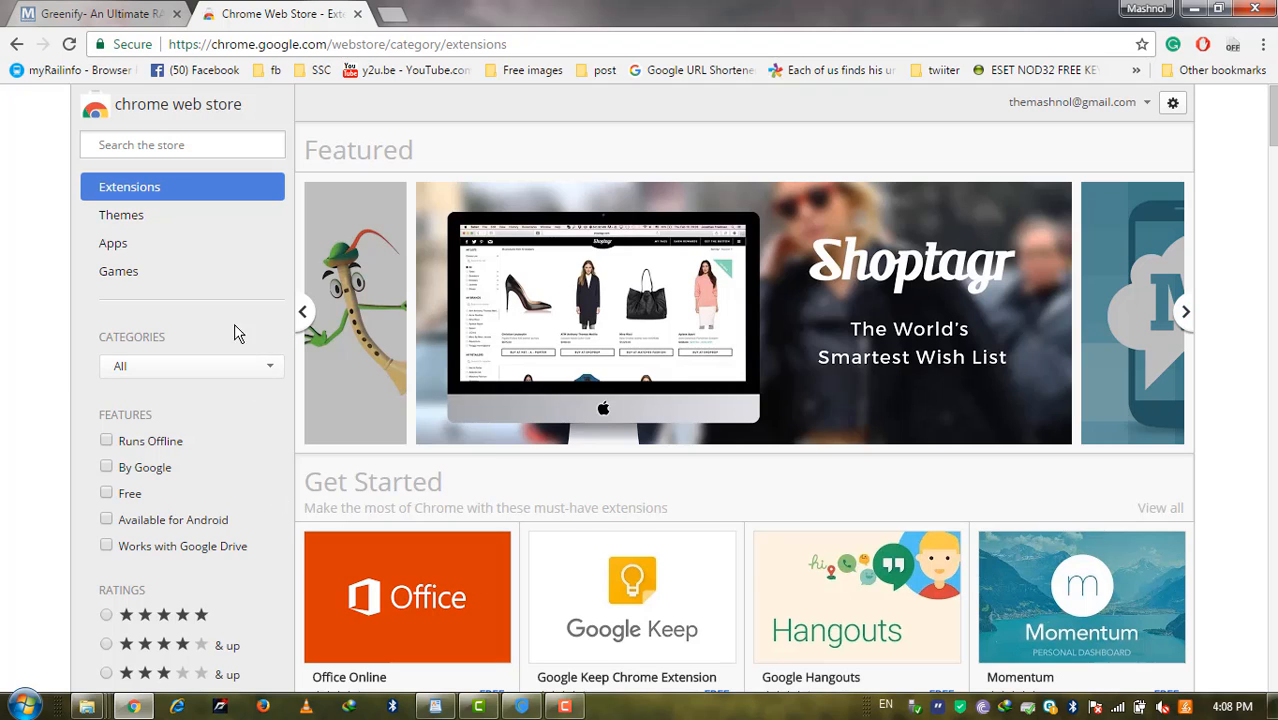
mouse_move(1235, 63)
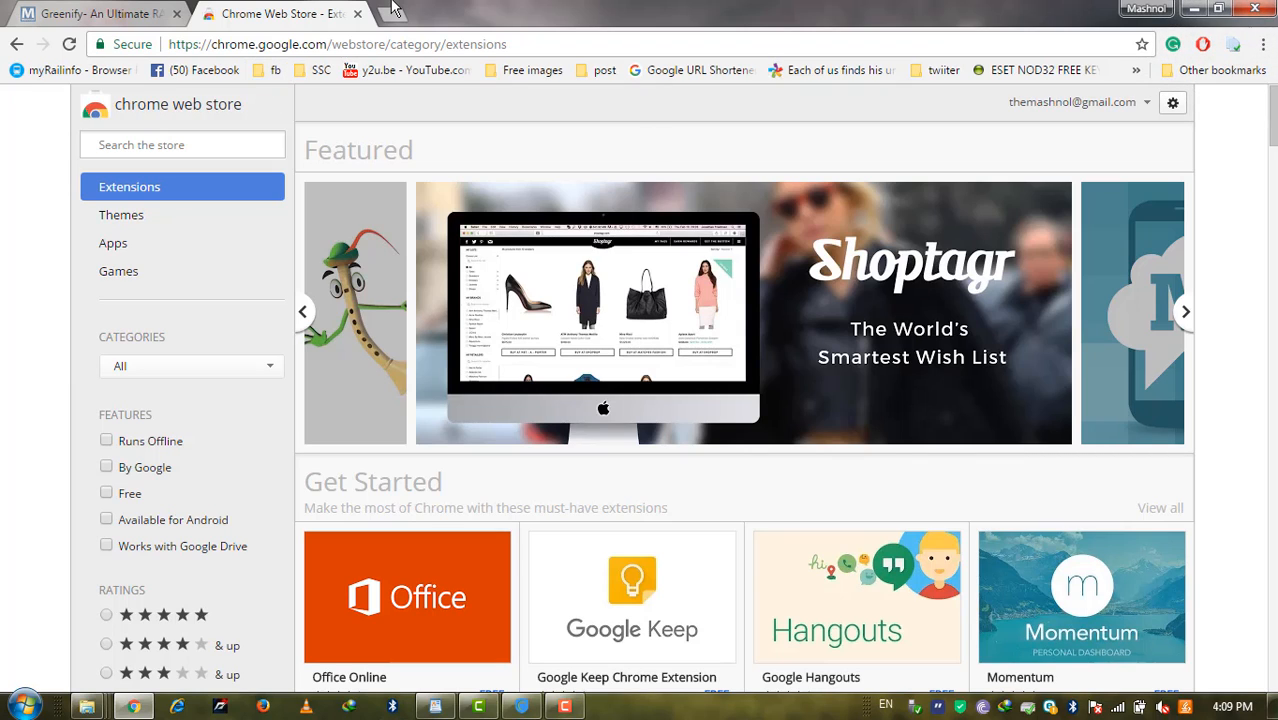
mouse_move(436, 200)
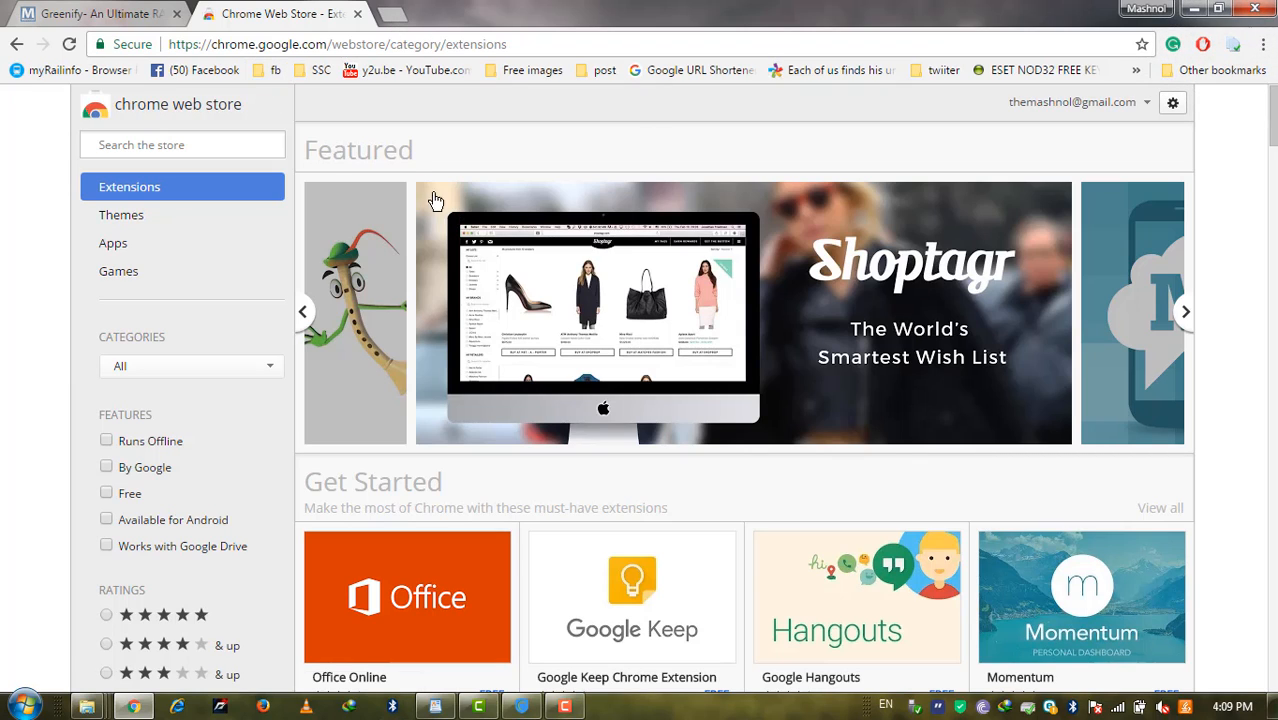
left_click(95, 13)
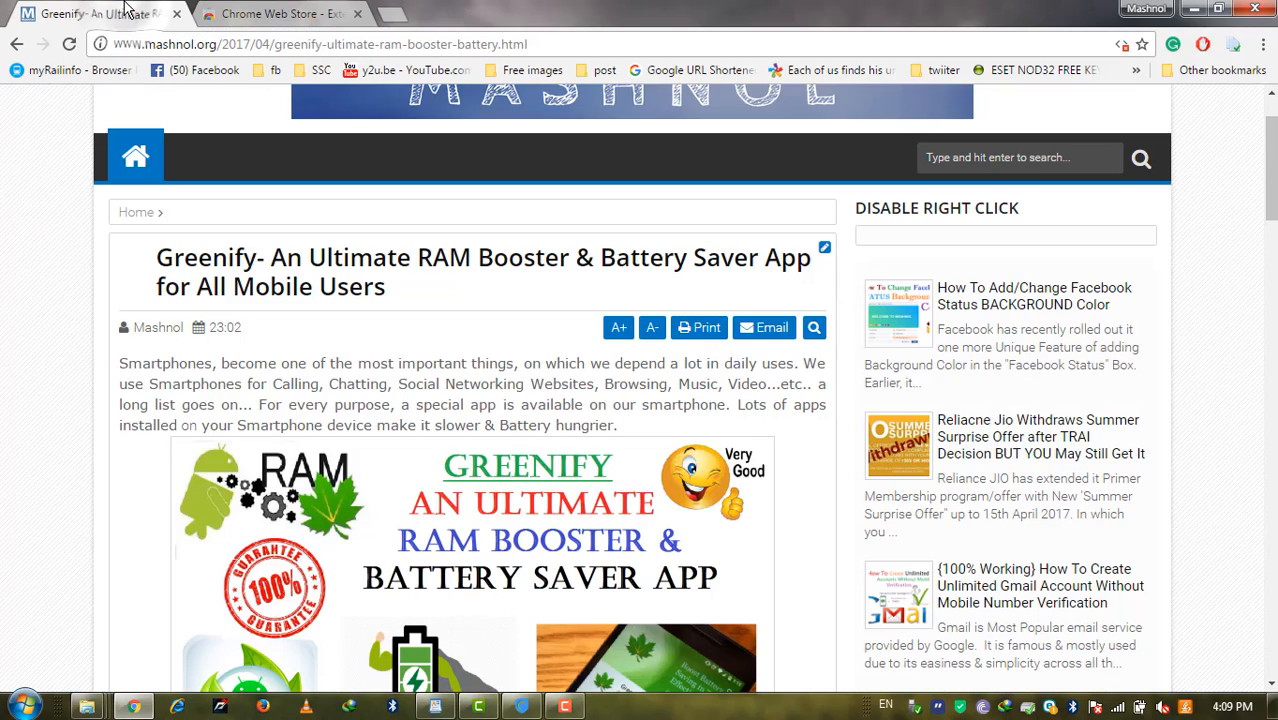
mouse_move(452, 369)
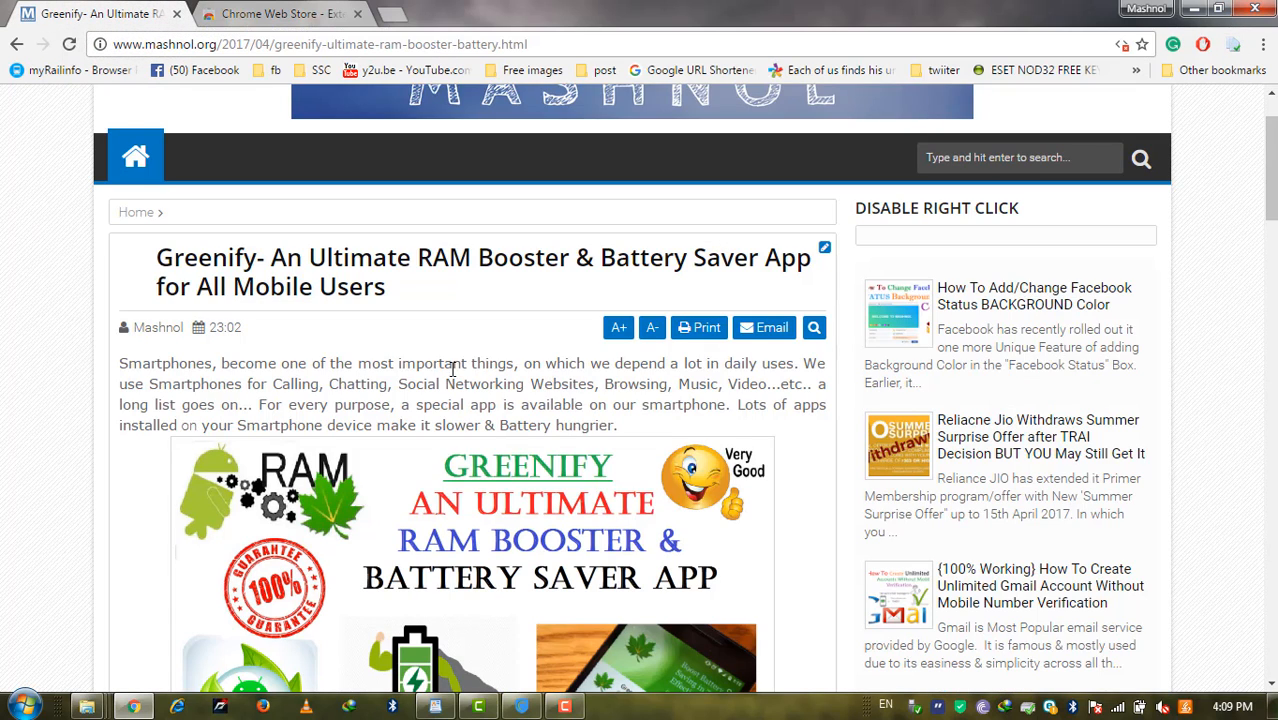
Right-click the selected first-paragraph phrase to get copy options.
right_click(530, 363)
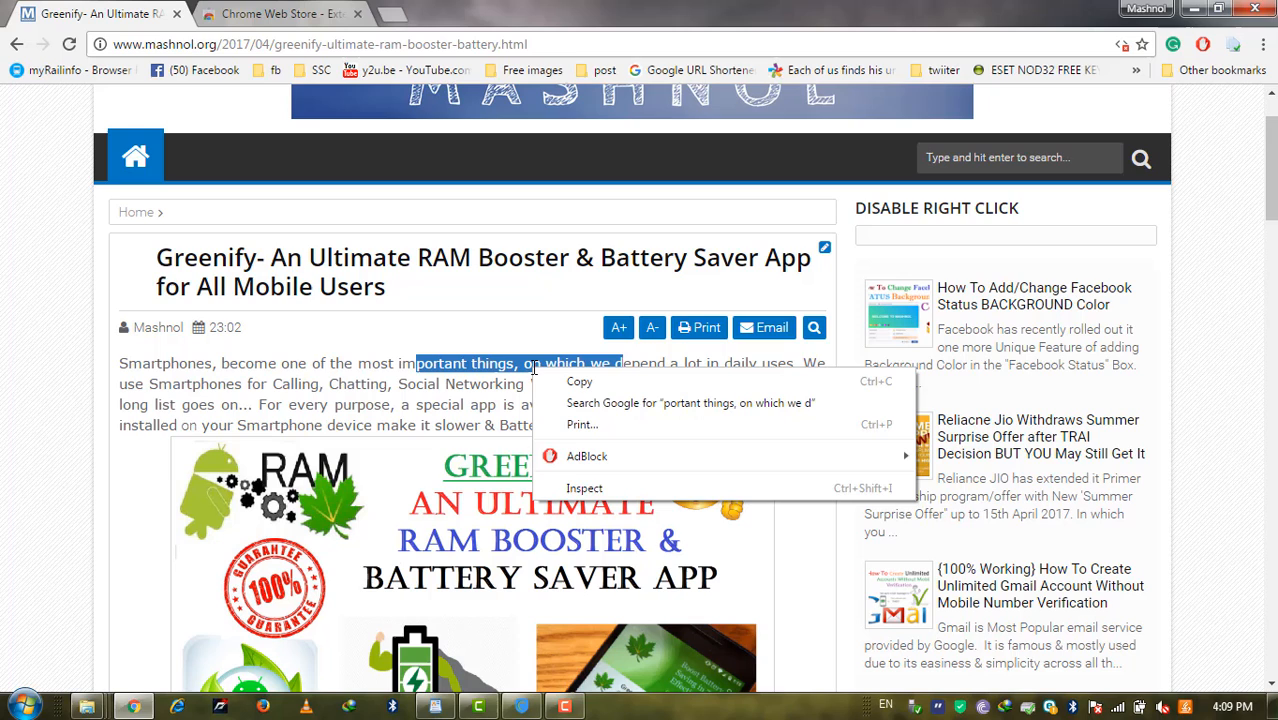
mouse_move(595, 388)
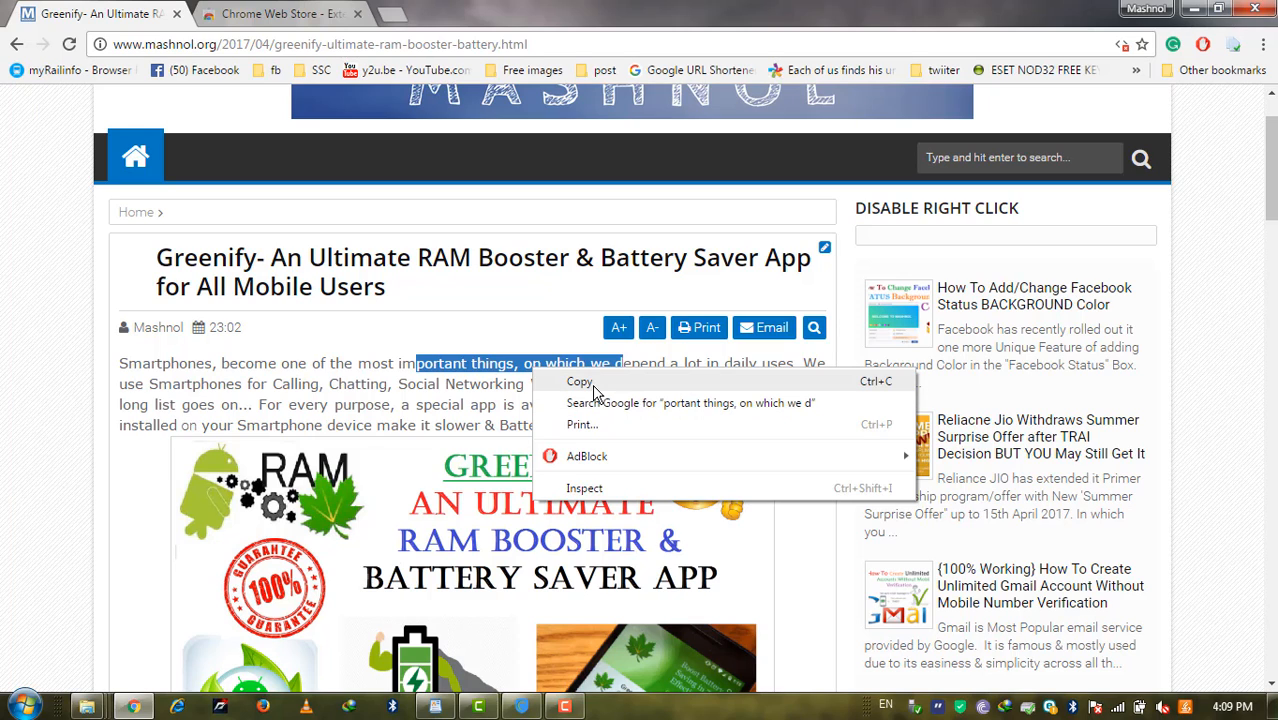